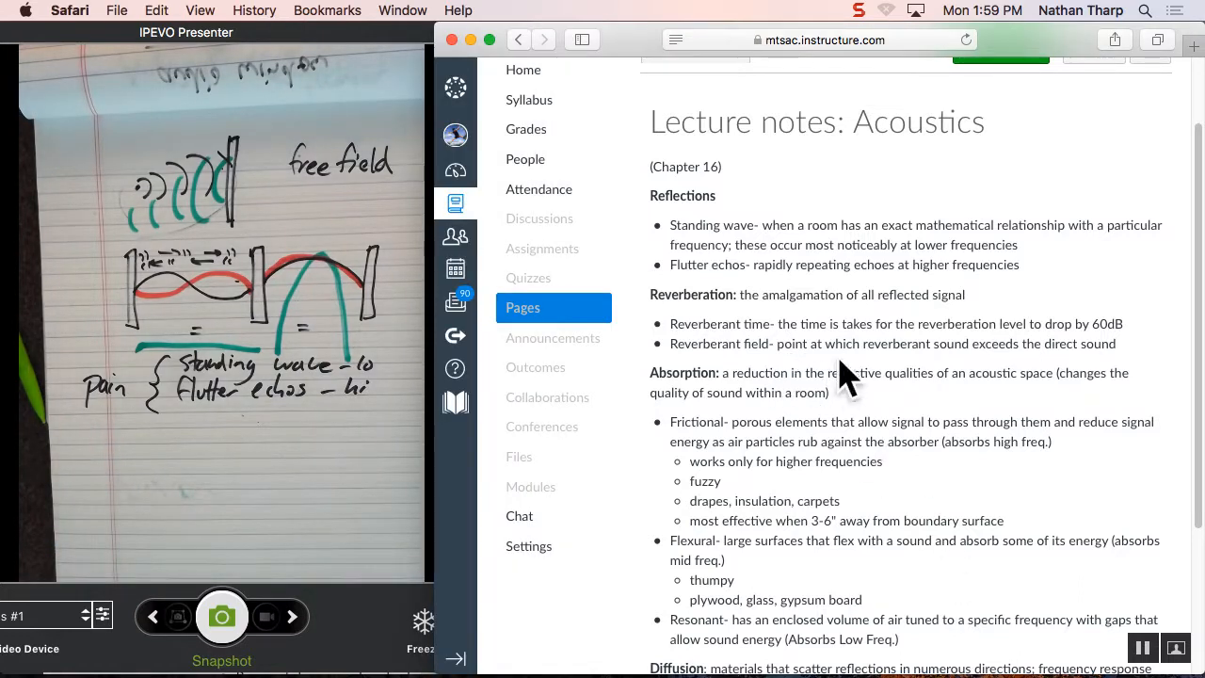
# Step: Highlight the 'Reverberant time' bullet in the acoustics lecture notes
pyautogui.moveTo(650, 121); pyautogui.dragTo(1115, 342)
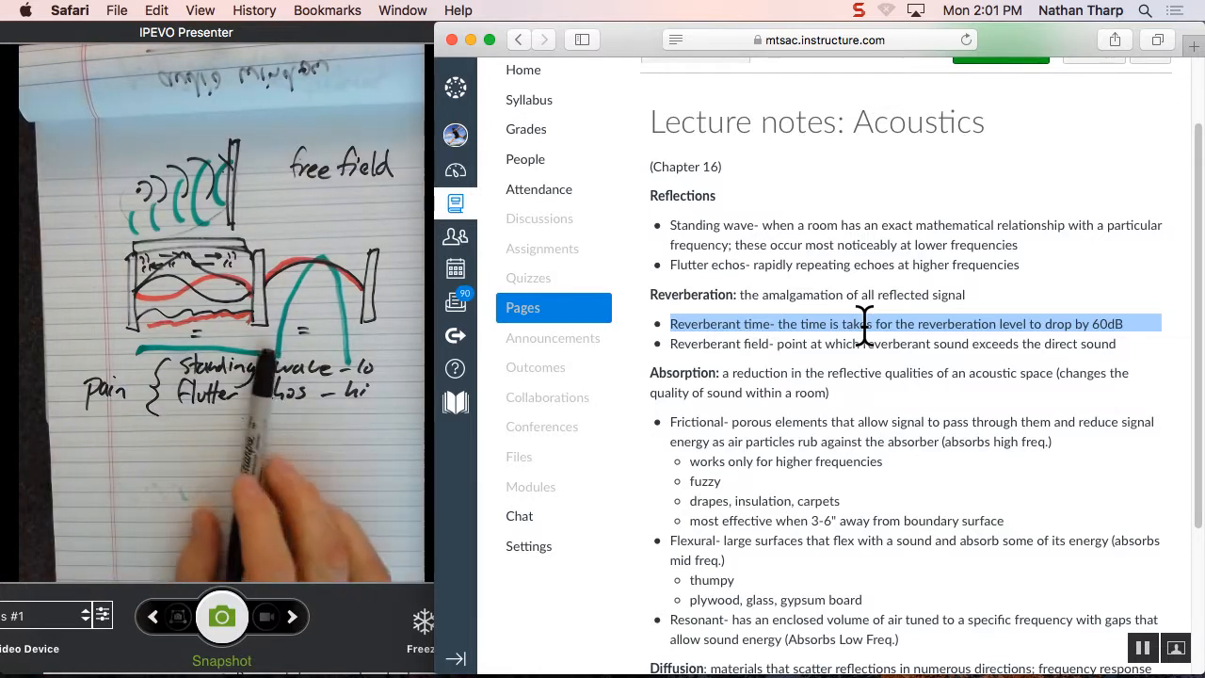
pyautogui.scroll(-3)
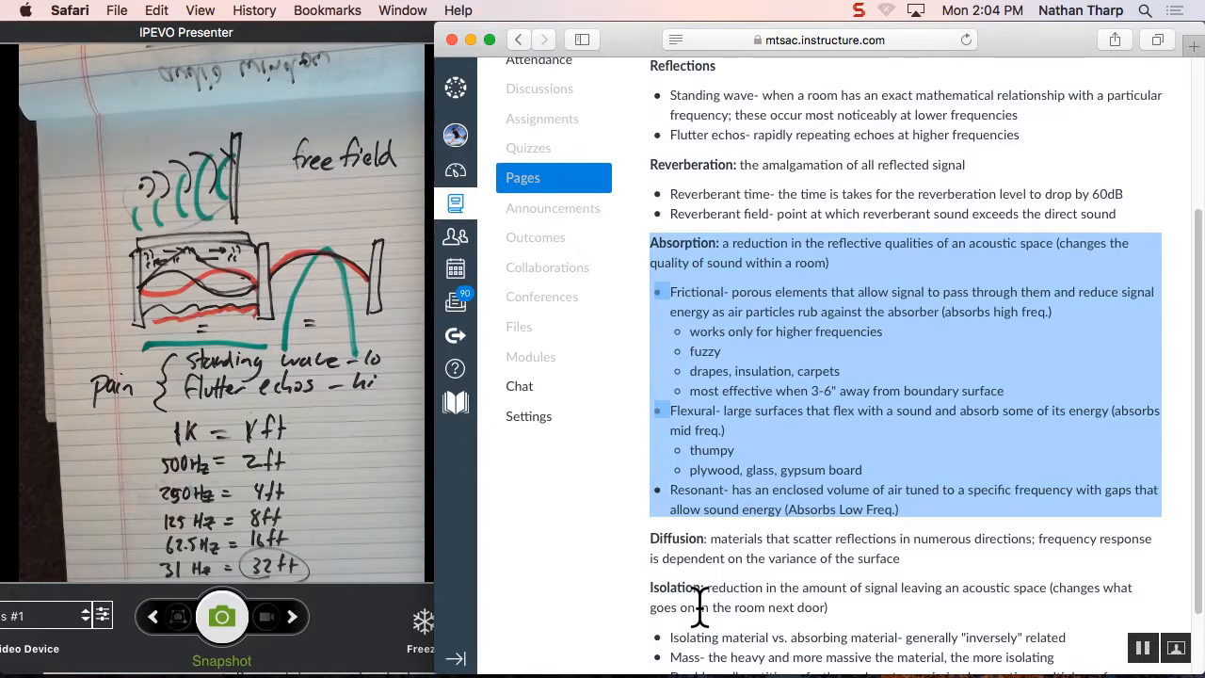
pyautogui.moveTo(676, 587)
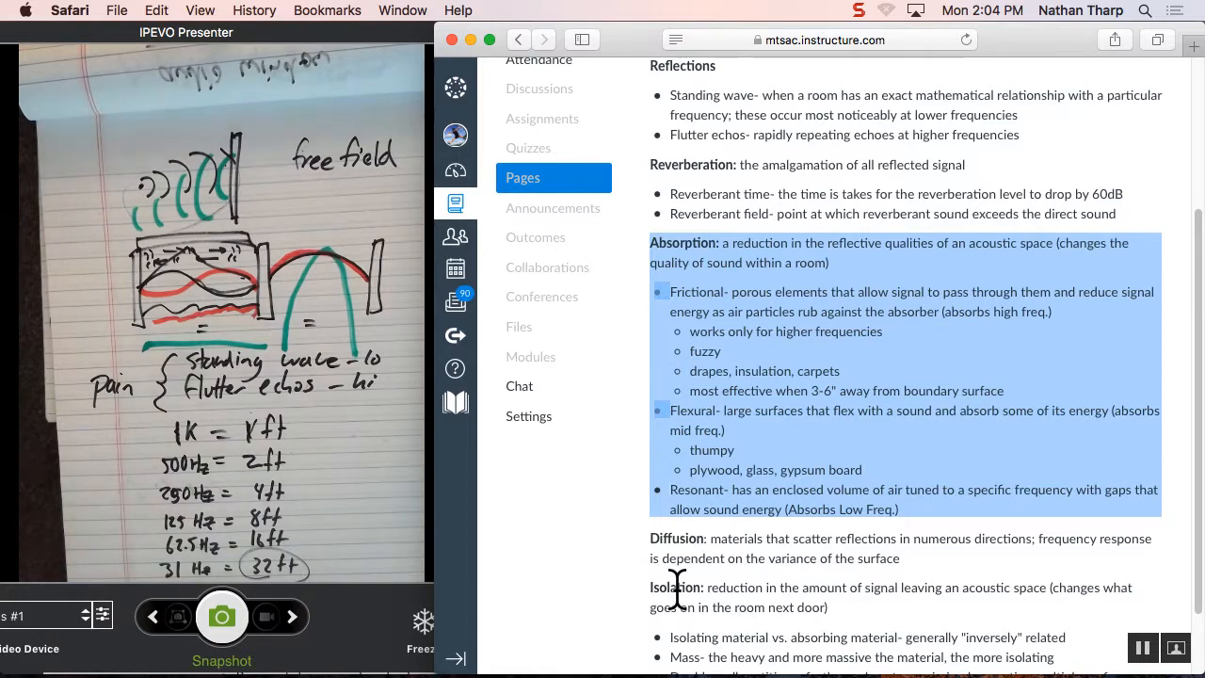
pyautogui.moveTo(855, 286)
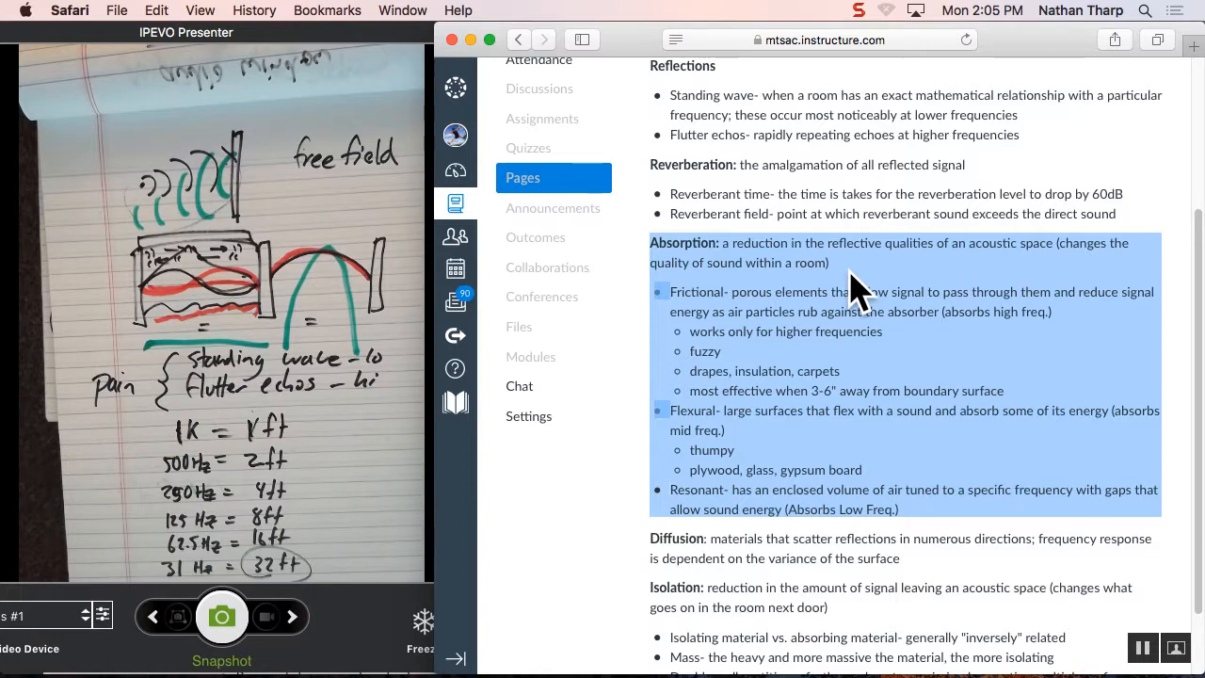
pyautogui.moveTo(818, 373)
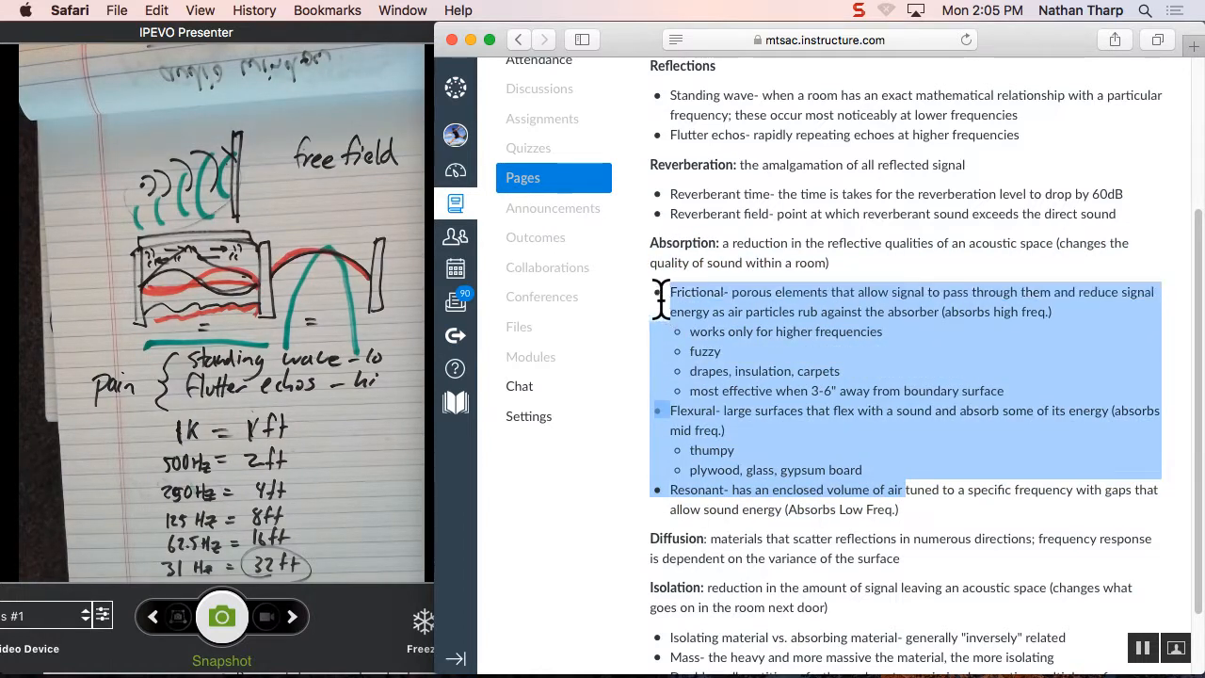
pyautogui.moveTo(668, 320)
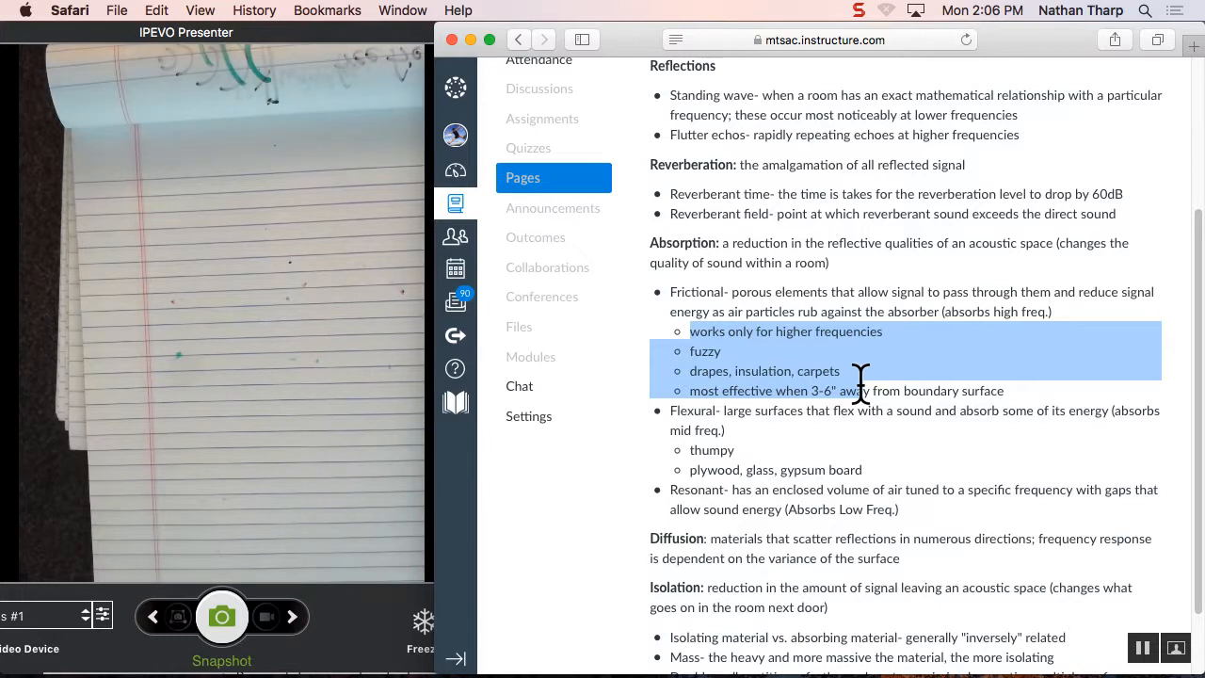
# Step: Clear the Frictional highlight and highlight the Flexural bullet with its 'thumpy' sub-point
pyautogui.click(700, 313)
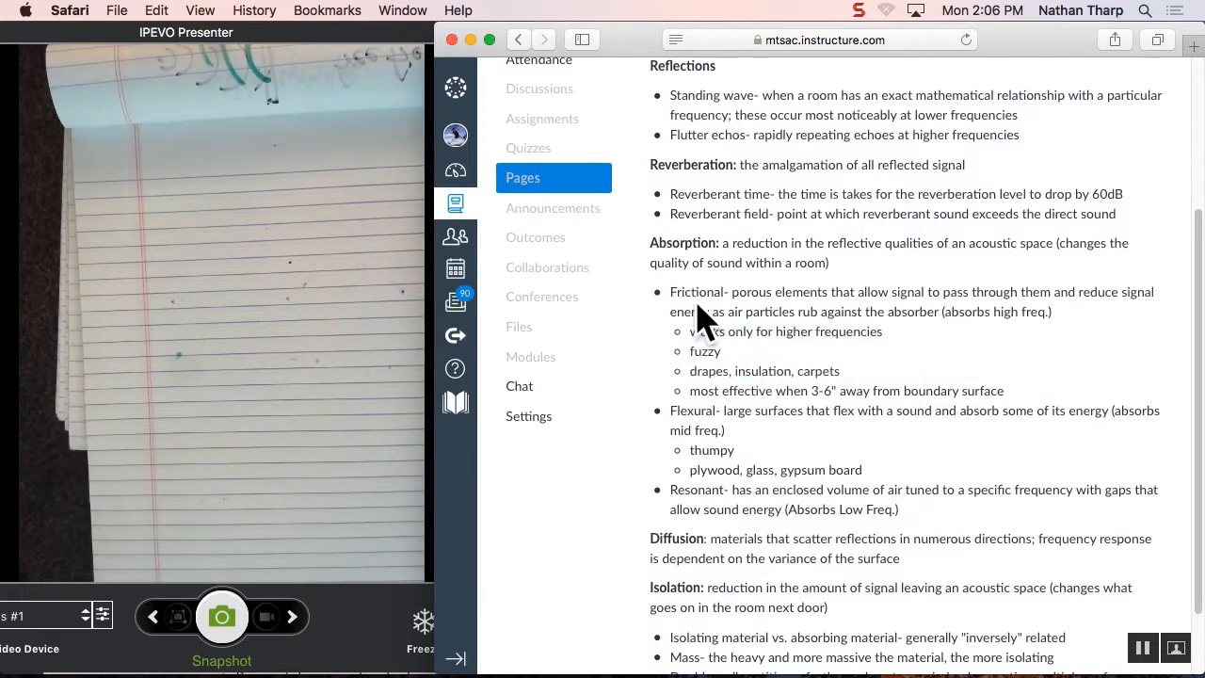
pyautogui.moveTo(700, 312); pyautogui.dragTo(922, 390)
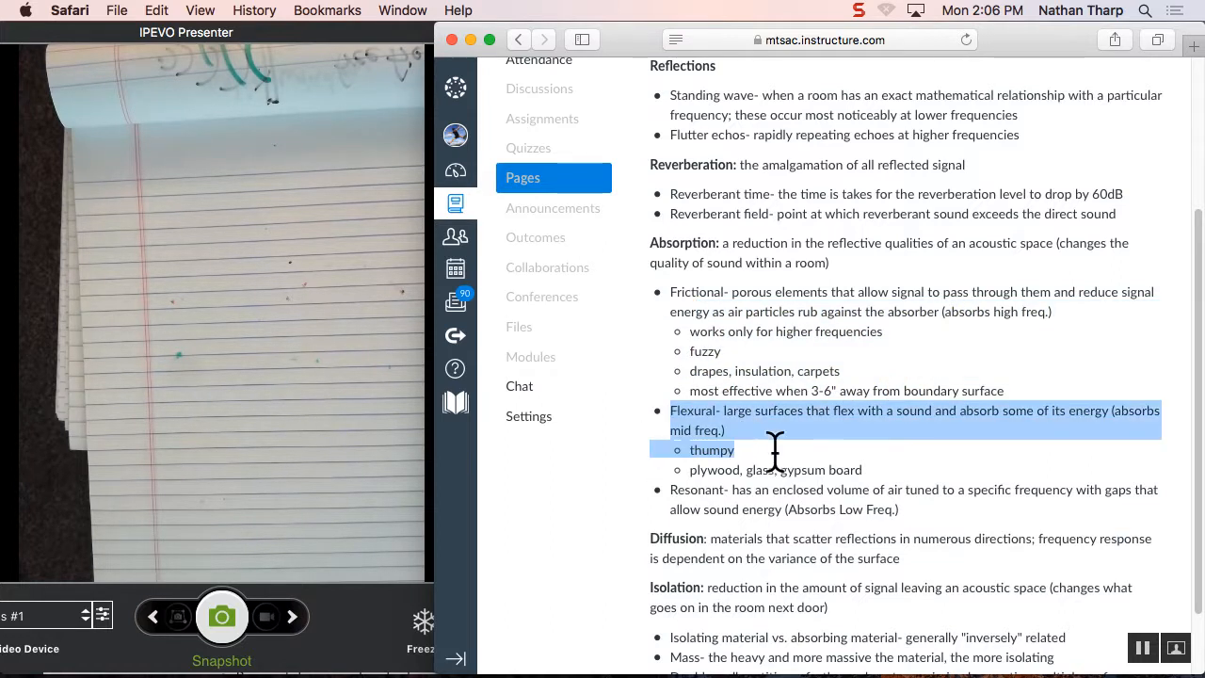
# Step: Extend the Flexural highlight through the 'plywood, glass, gypsum board' sub-point
pyautogui.moveTo(772, 448); pyautogui.dragTo(809, 470)
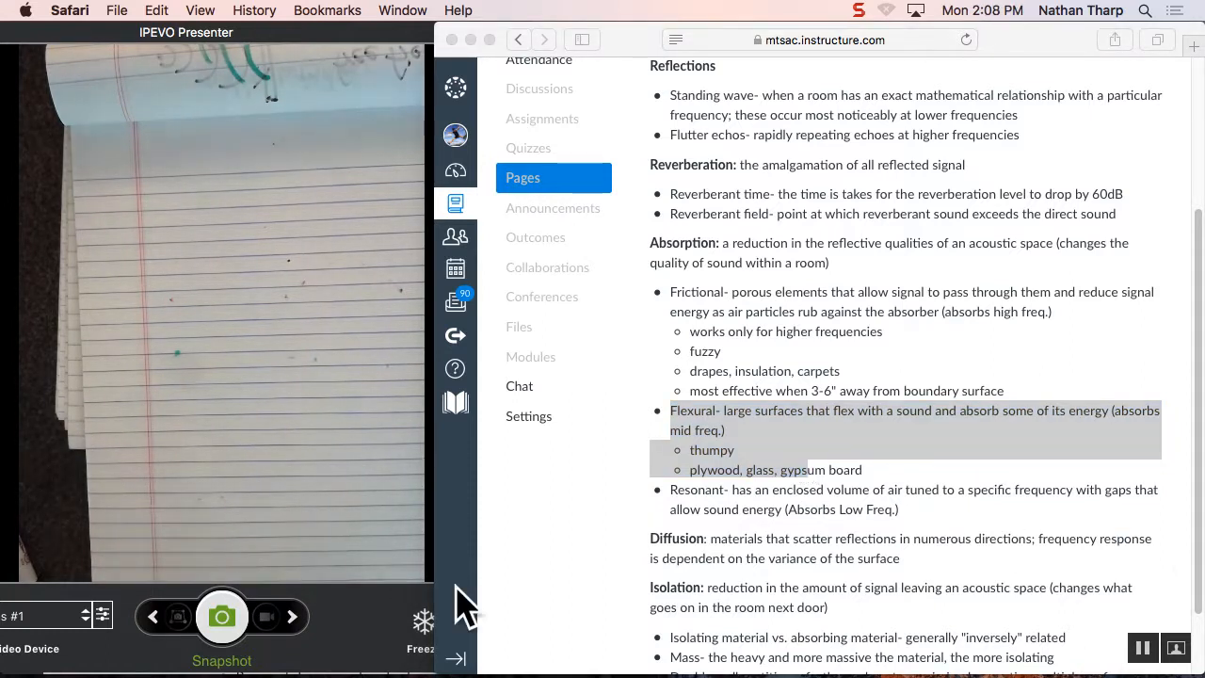
pyautogui.moveTo(669, 305)
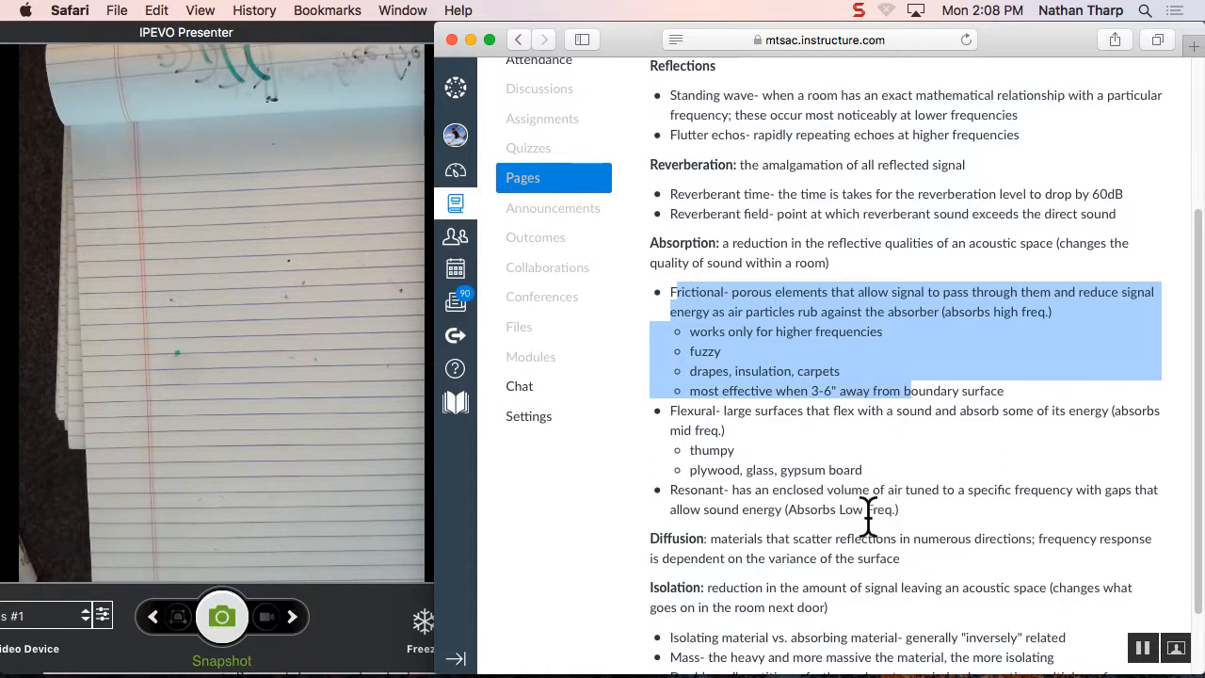
# Step: Clear the Frictional highlight and select the word 'Flexural' to look it up
pyautogui.click(670, 411)
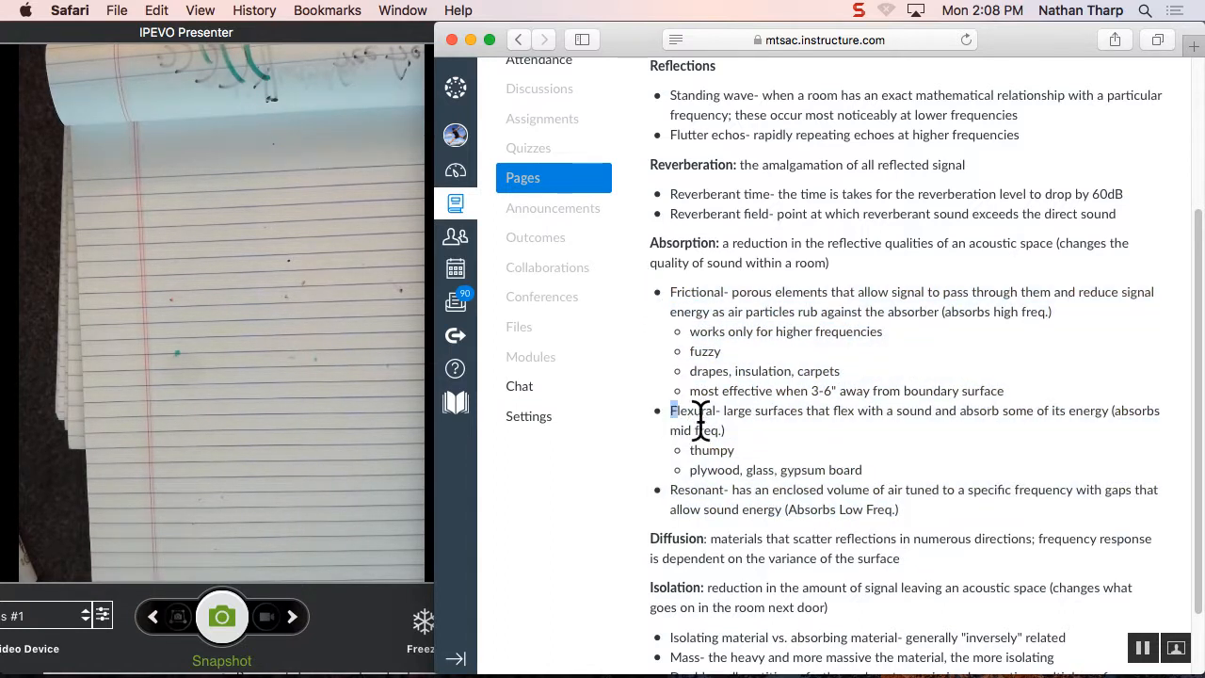
pyautogui.moveTo(670, 410); pyautogui.dragTo(855, 471)
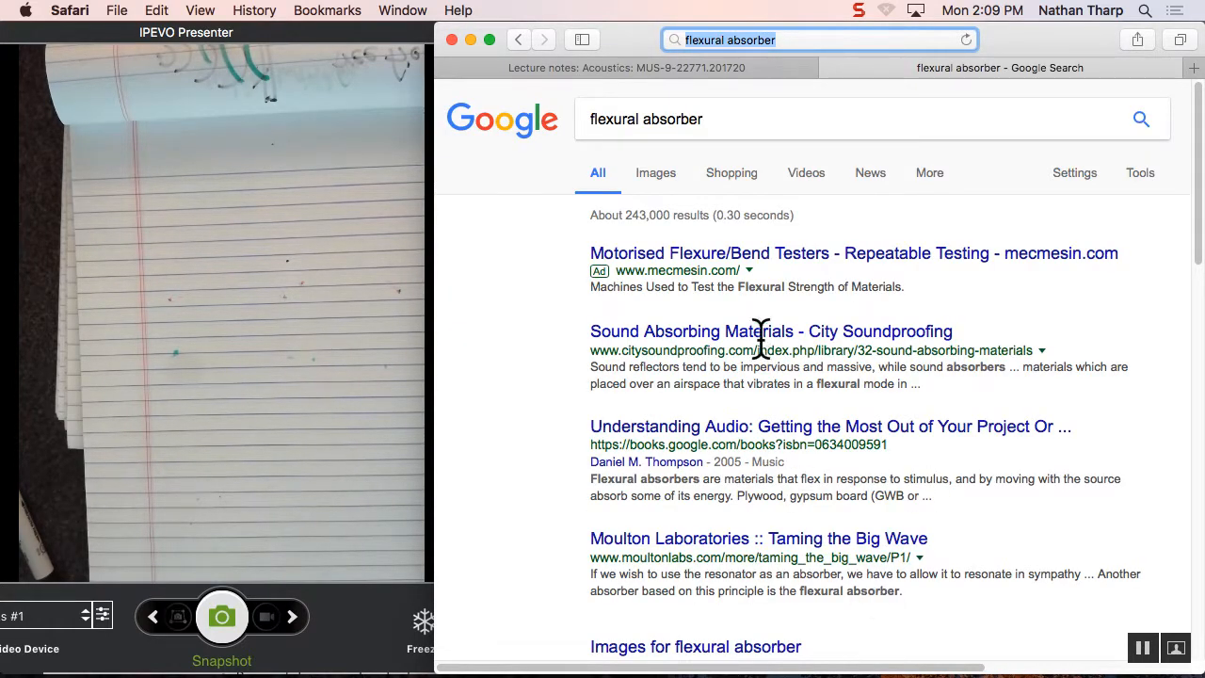
# Step: Browse Google Image results for 'flexural absorber' down to the Methods of Absorption diagram
pyautogui.click(655, 173)
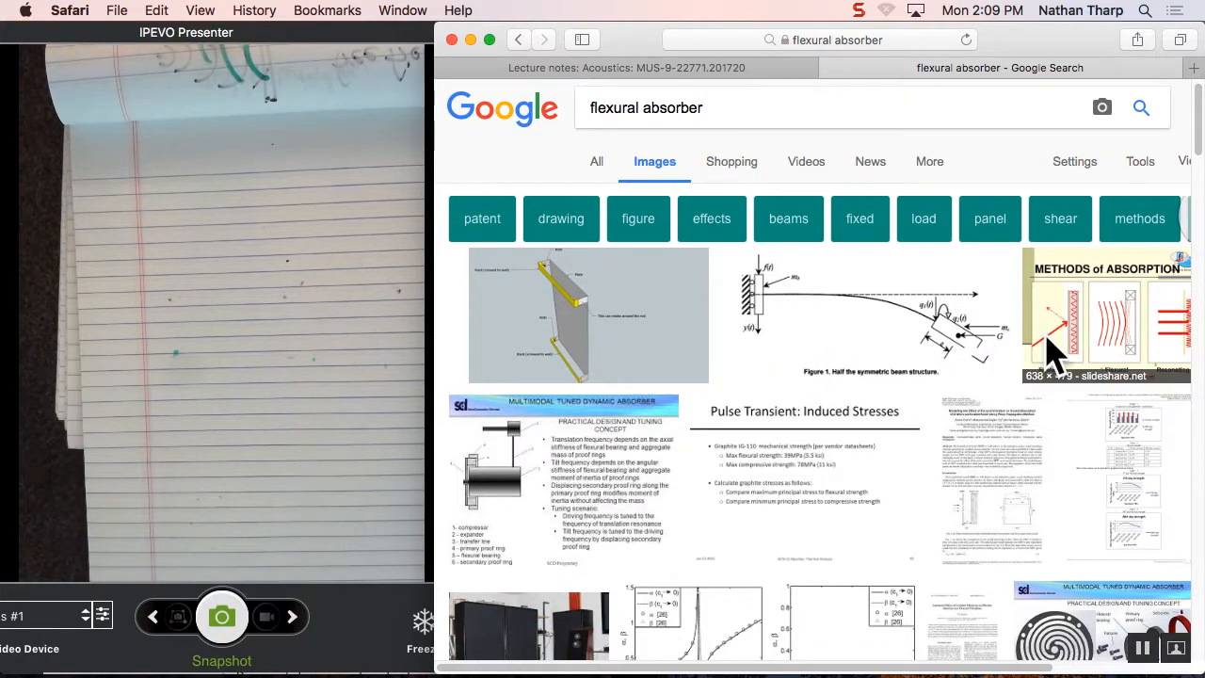
pyautogui.scroll(-3)
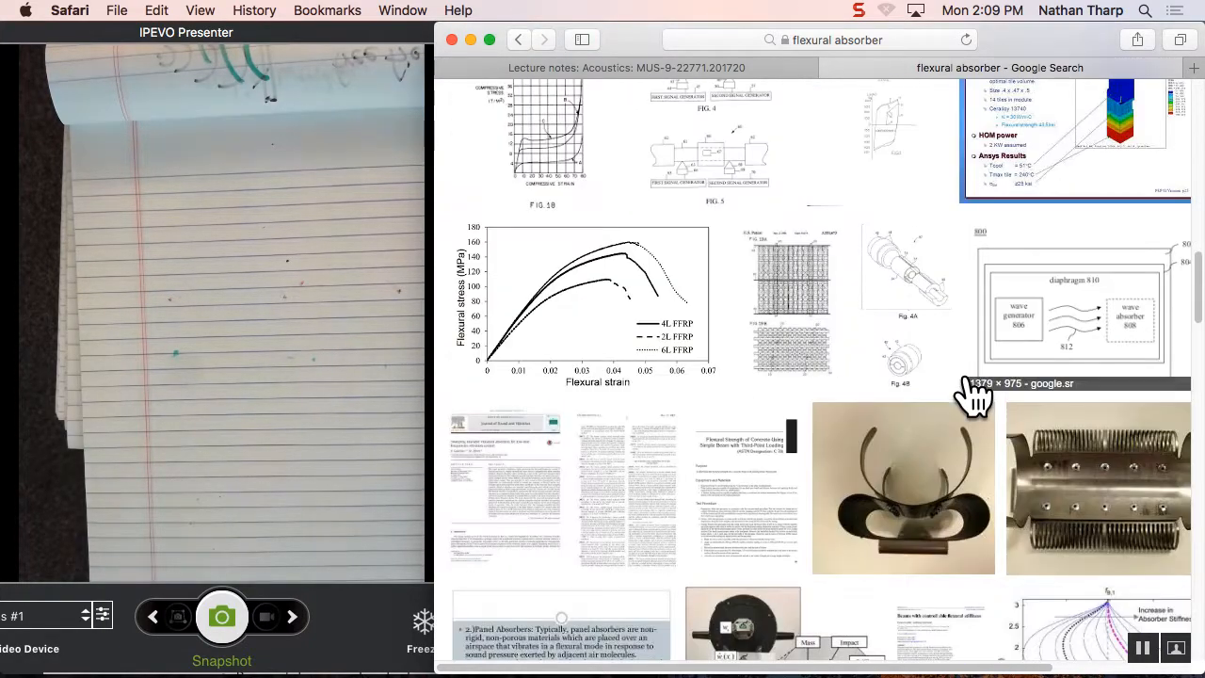
pyautogui.scroll(-3)
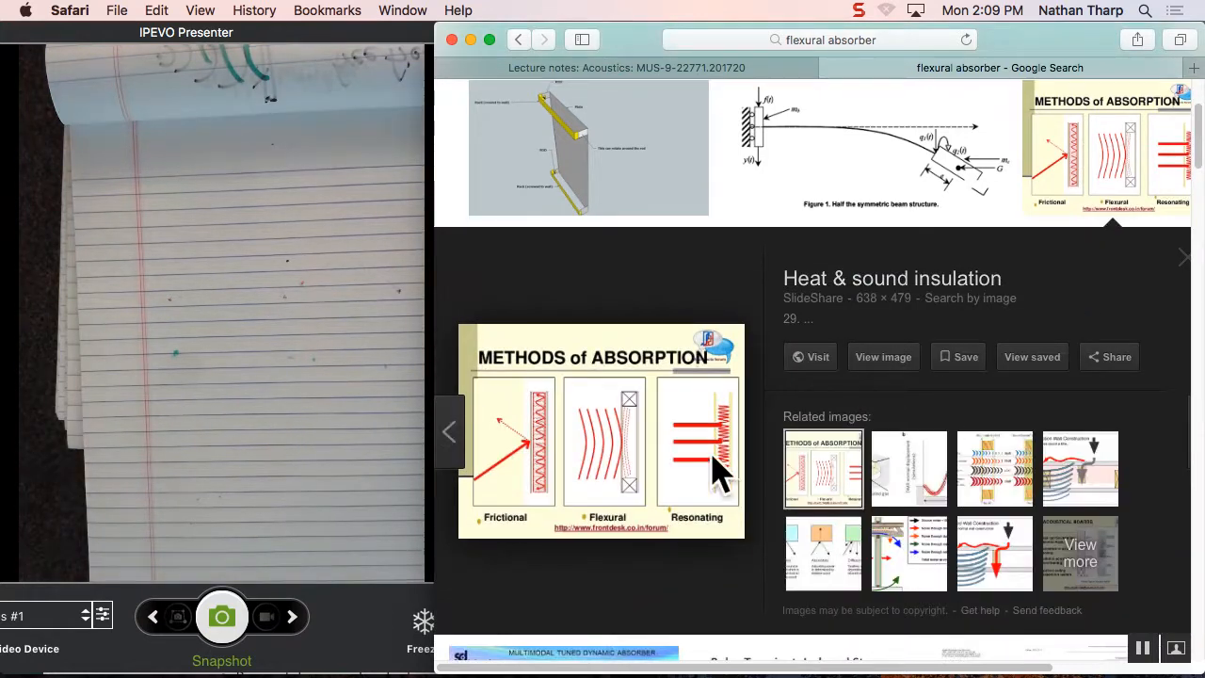
pyautogui.moveTo(629, 470)
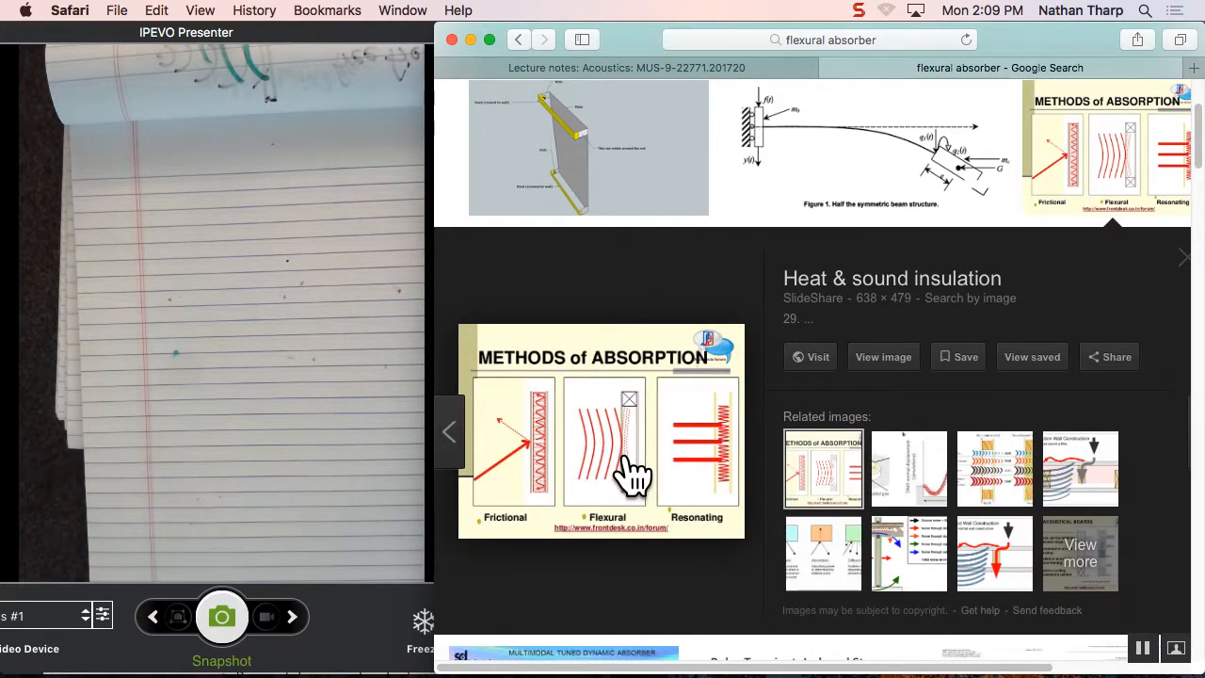
pyautogui.scroll(-3)
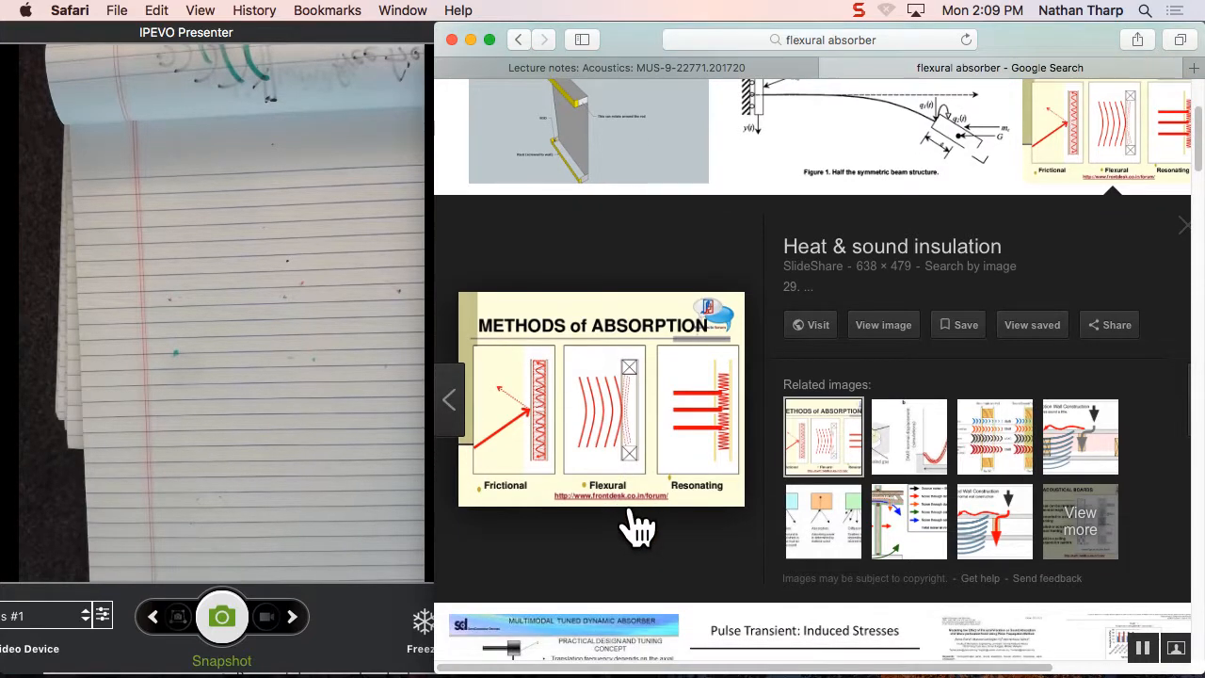
pyautogui.moveTo(555, 433)
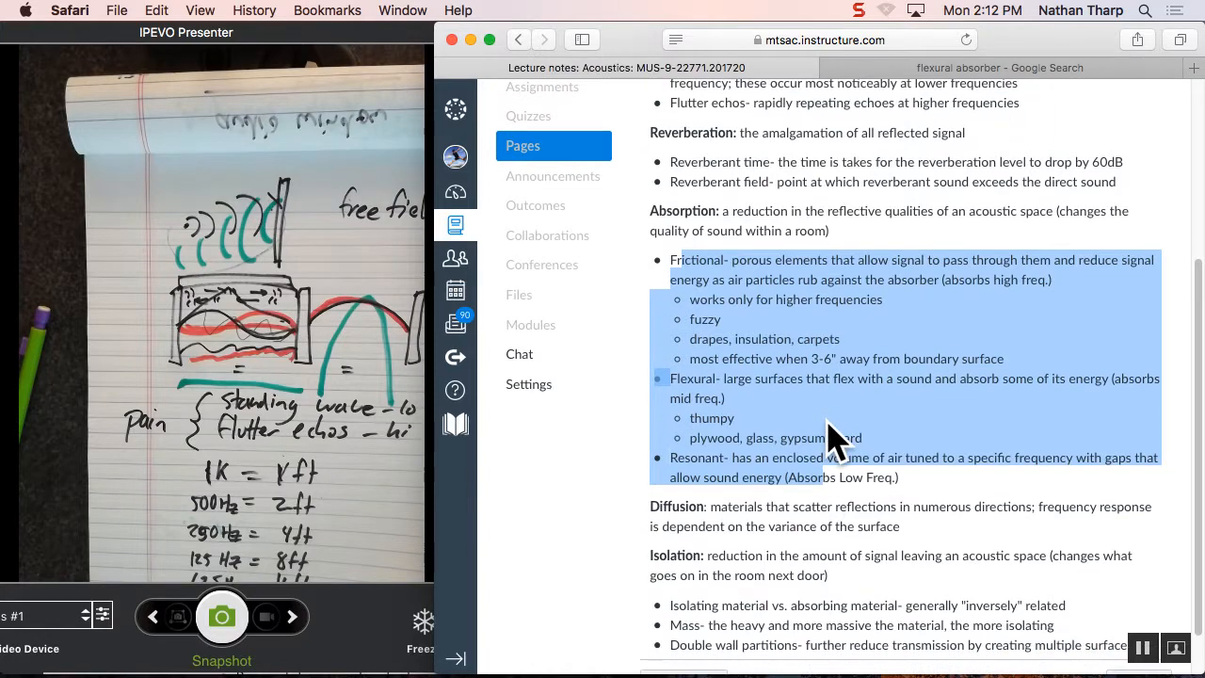
# Step: Scroll to the Diffusion definition in the notes, then return to the image search tab
pyautogui.scroll(-3)
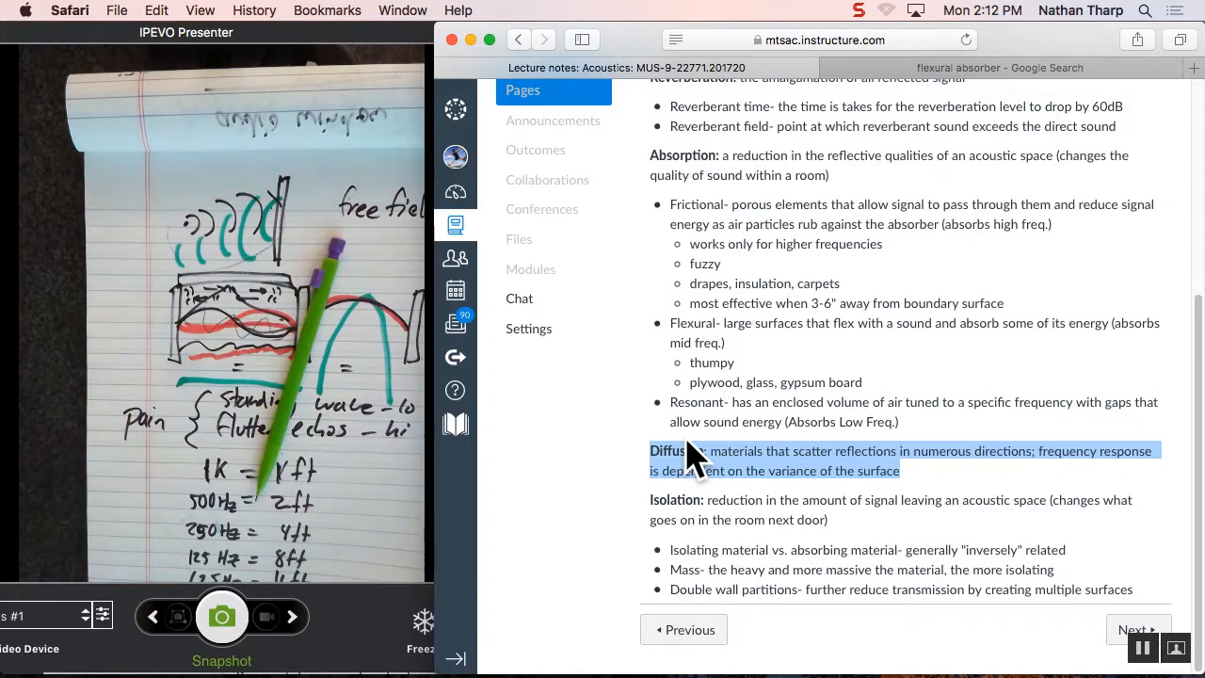
pyautogui.click(998, 68)
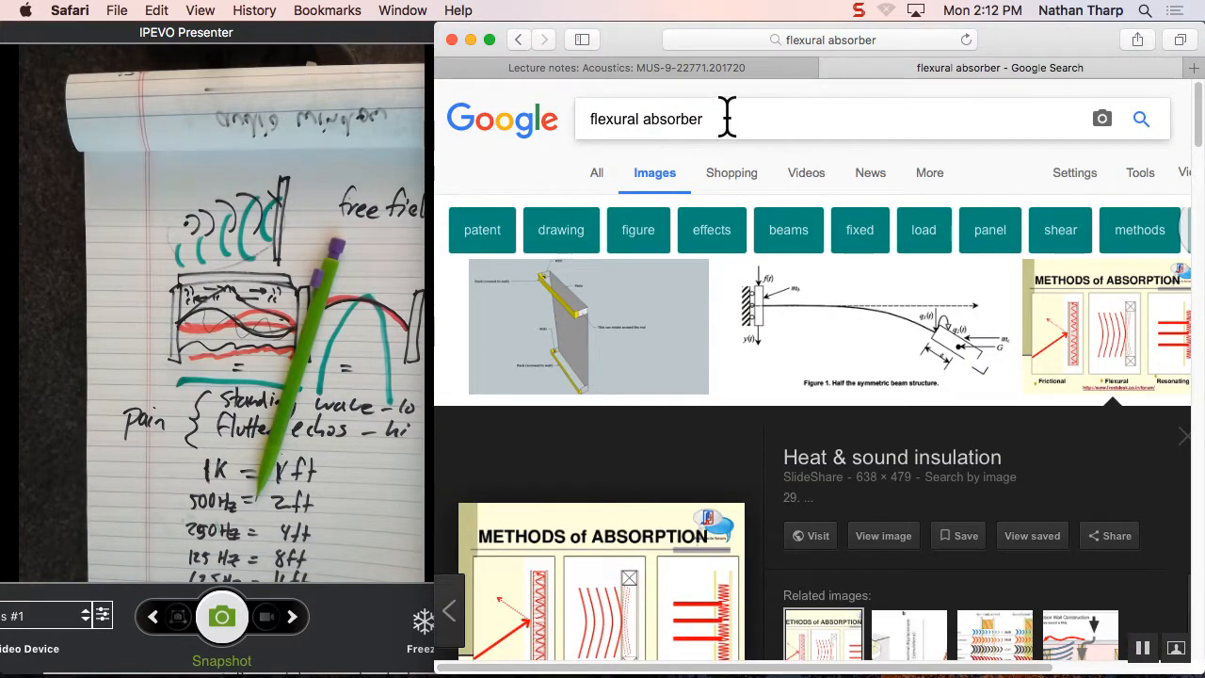
# Step: Search Google Images for 'diffuser audio', browse the wooden diffuser panels, and start a new tab
pyautogui.write('diffuser audio')
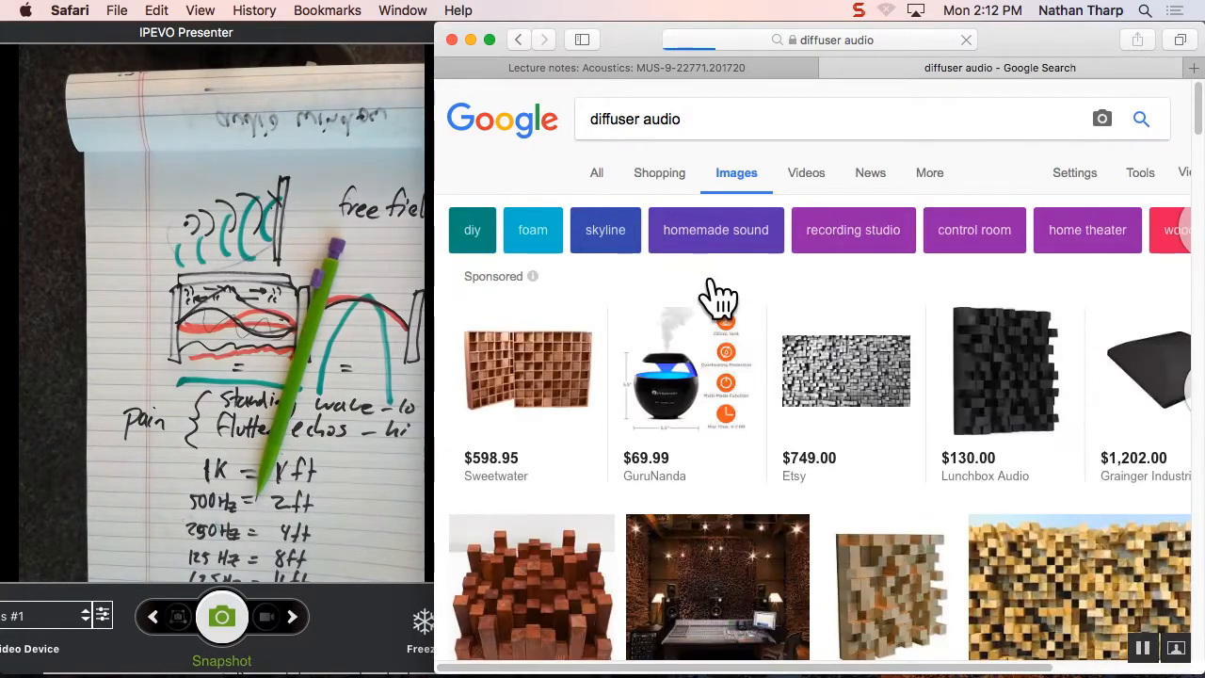
pyautogui.scroll(-3)
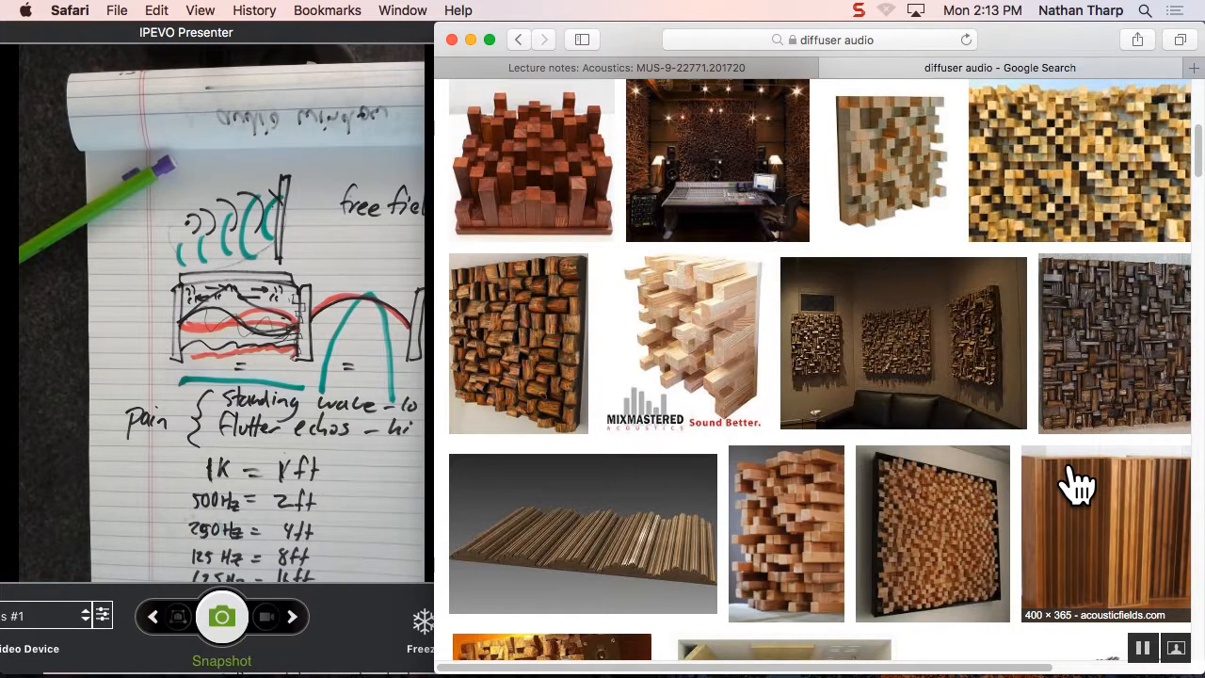
pyautogui.click(1193, 68)
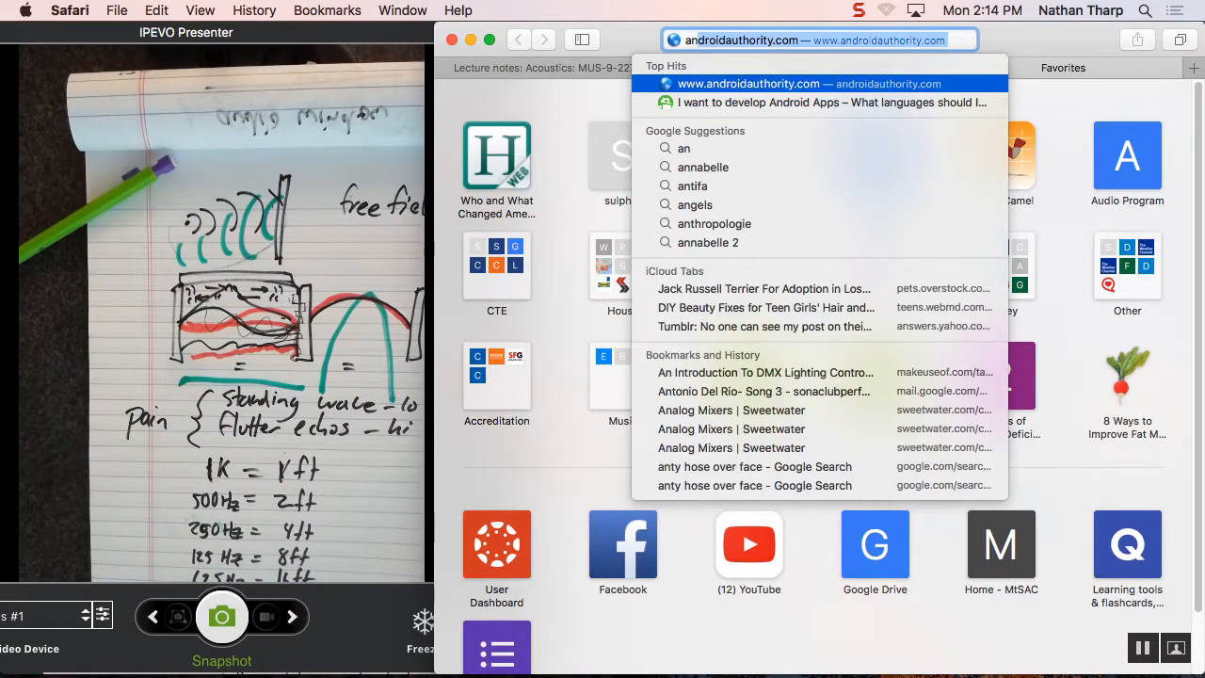
# Step: Search Google Images for 'anechoic chamber' and browse the chamber pictures
pyautogui.write('aneacho')
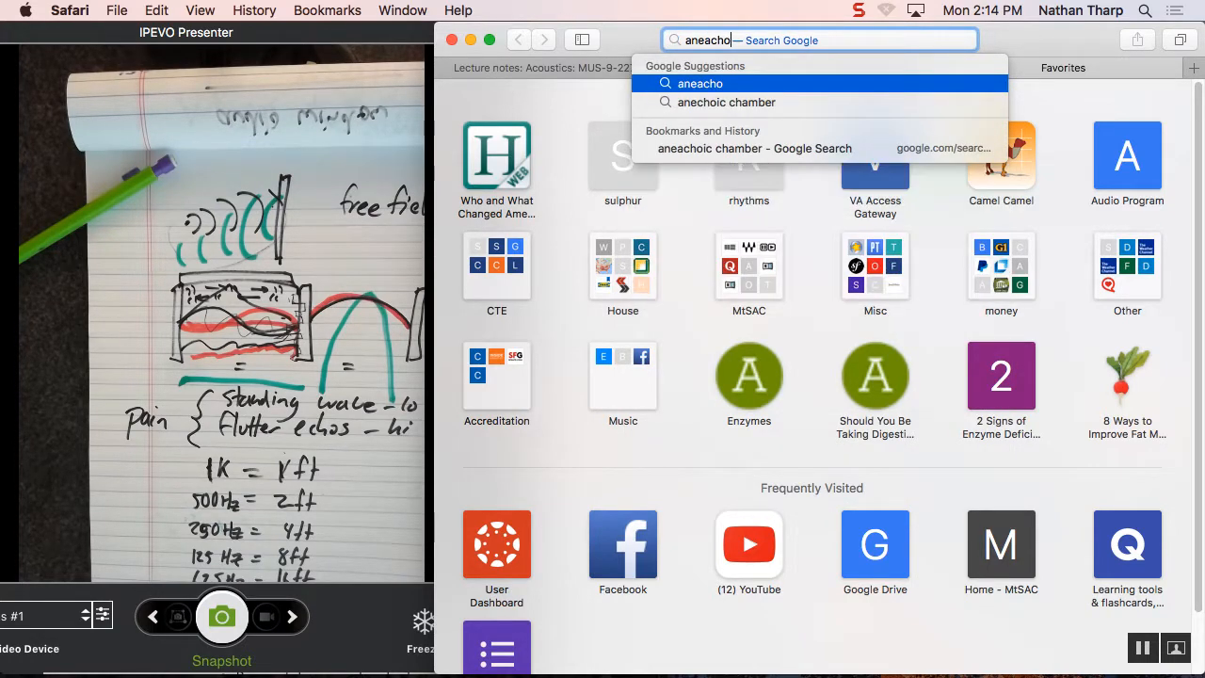
pyautogui.click(727, 102)
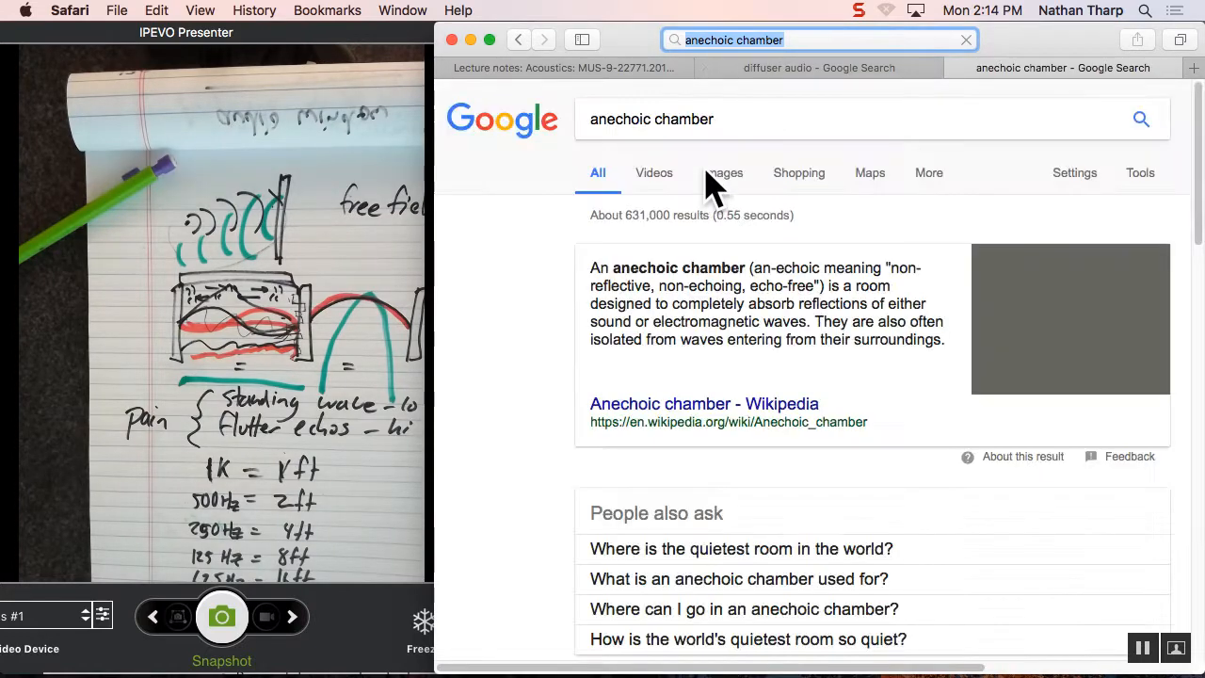
pyautogui.click(721, 173)
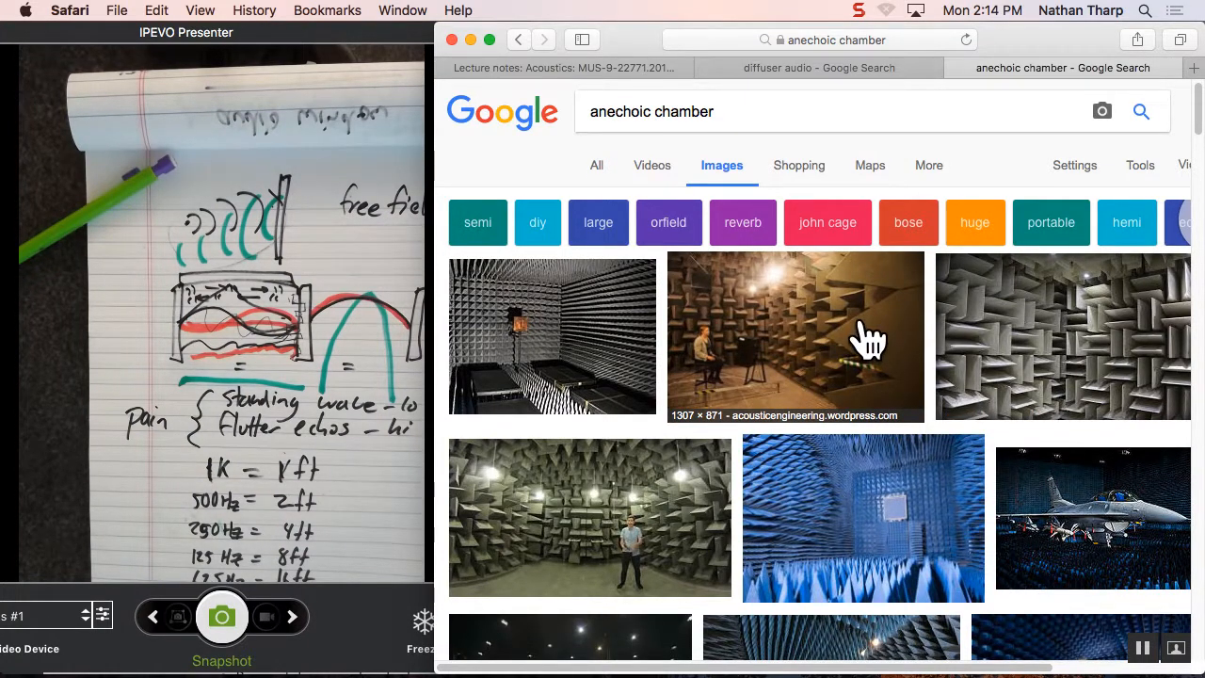
pyautogui.moveTo(855, 335)
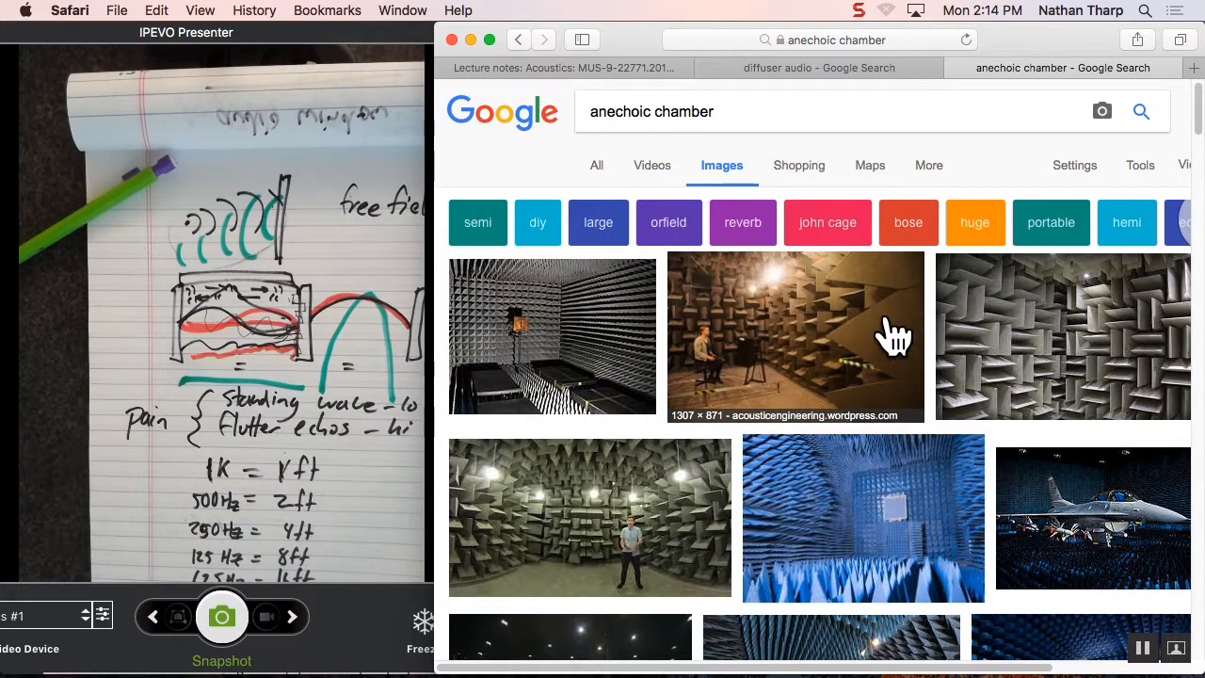
pyautogui.moveTo(838, 320)
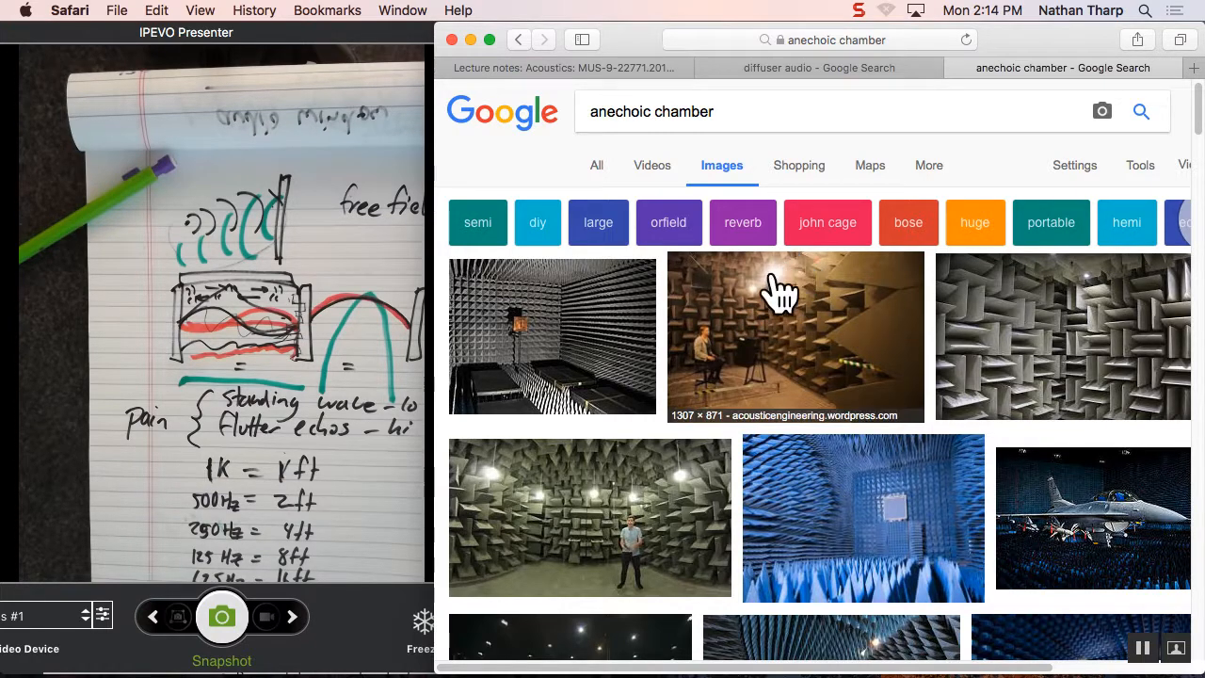
pyautogui.scroll(-3)
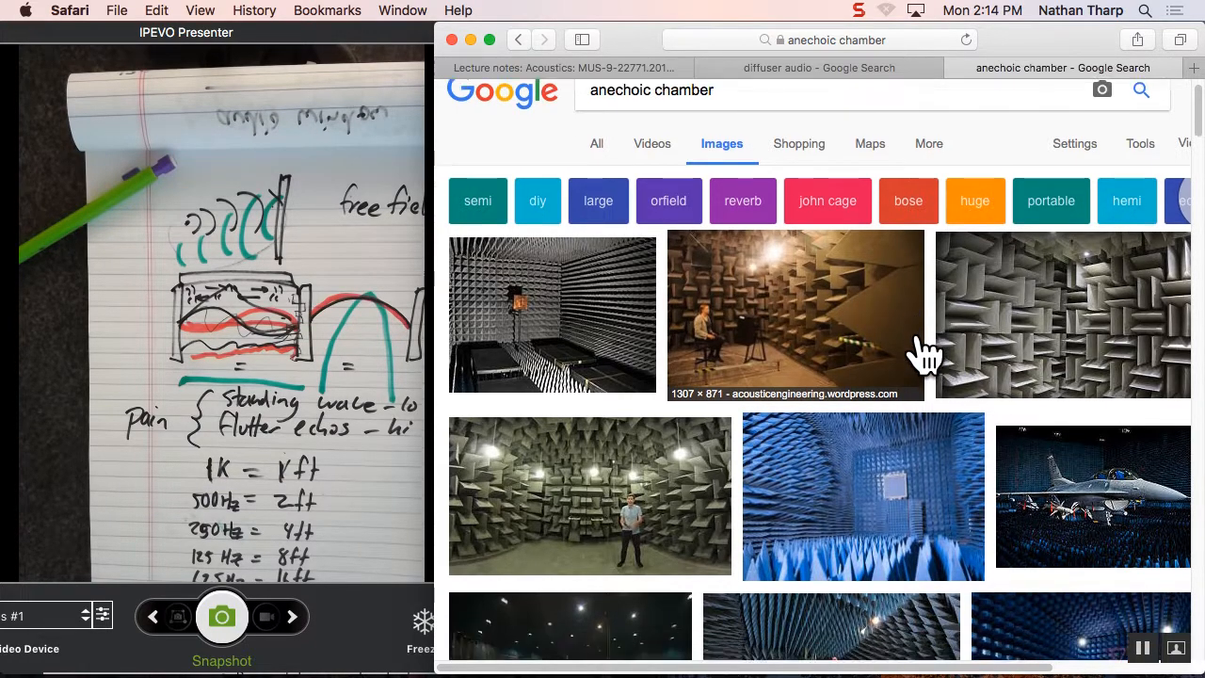
pyautogui.scroll(-3)
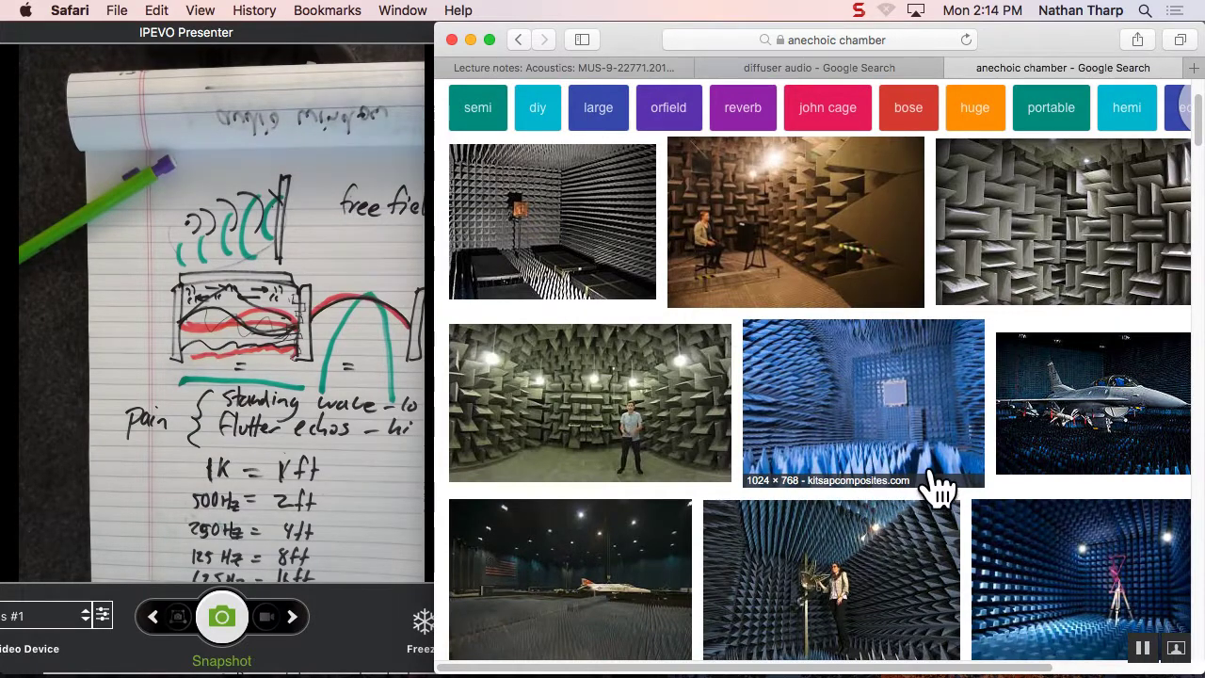
pyautogui.scroll(-3)
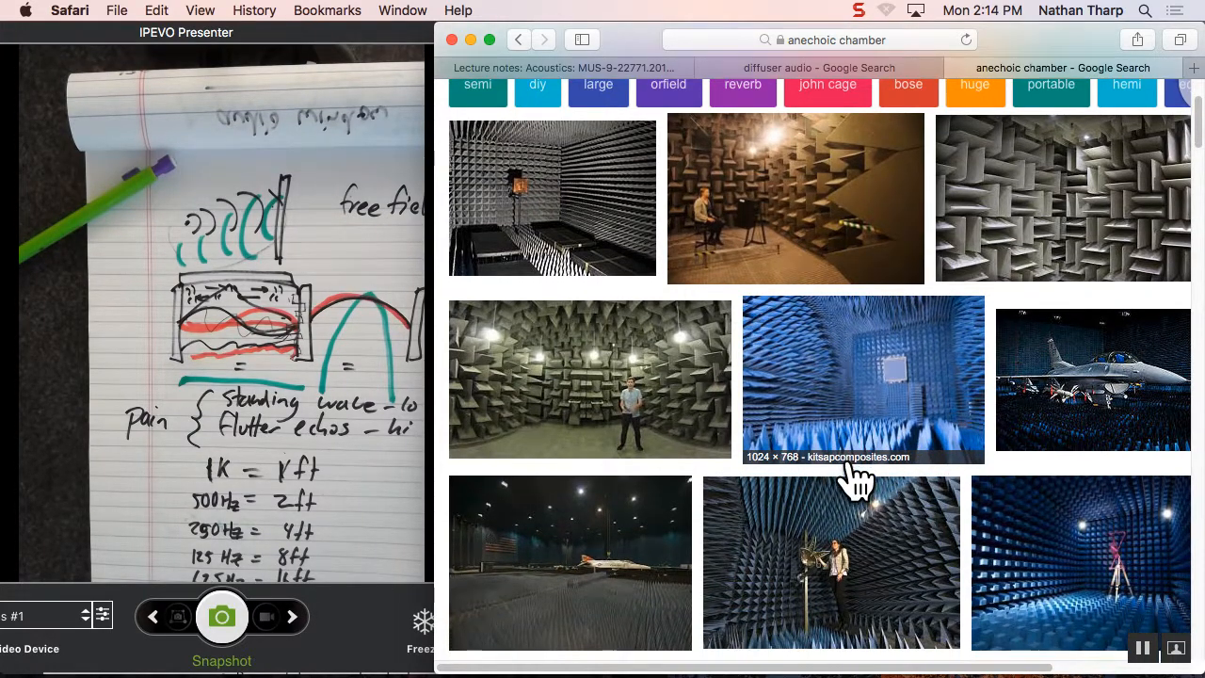
pyautogui.scroll(-3)
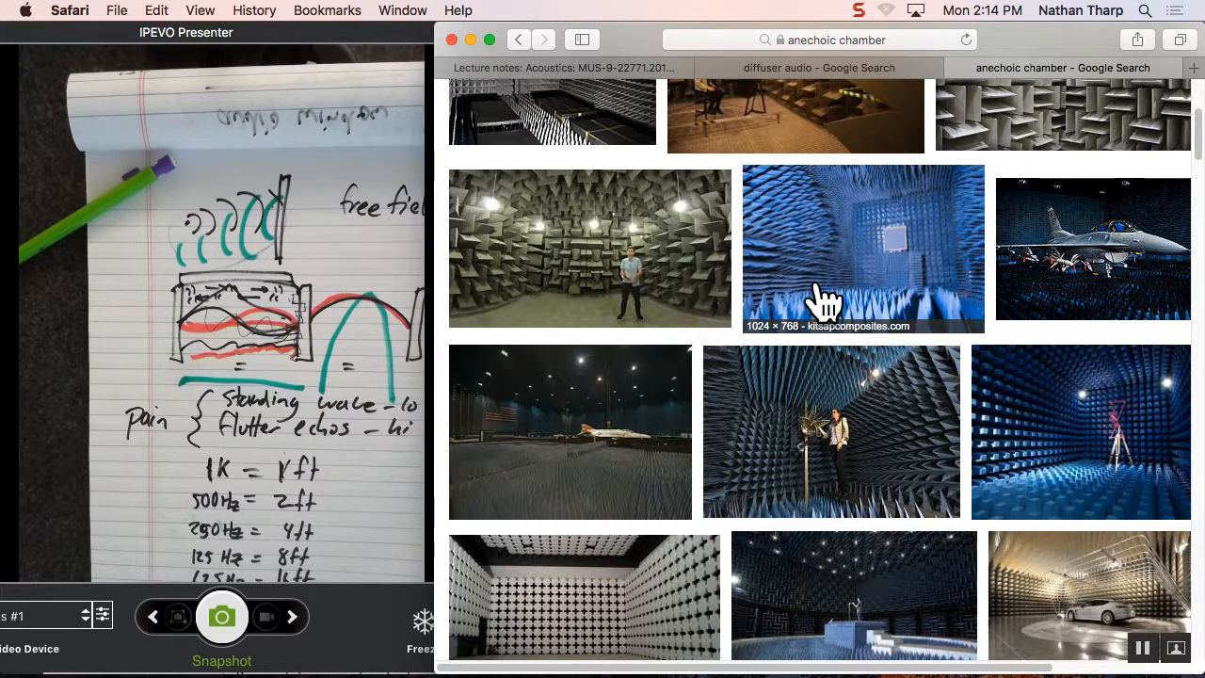
pyautogui.scroll(-3)
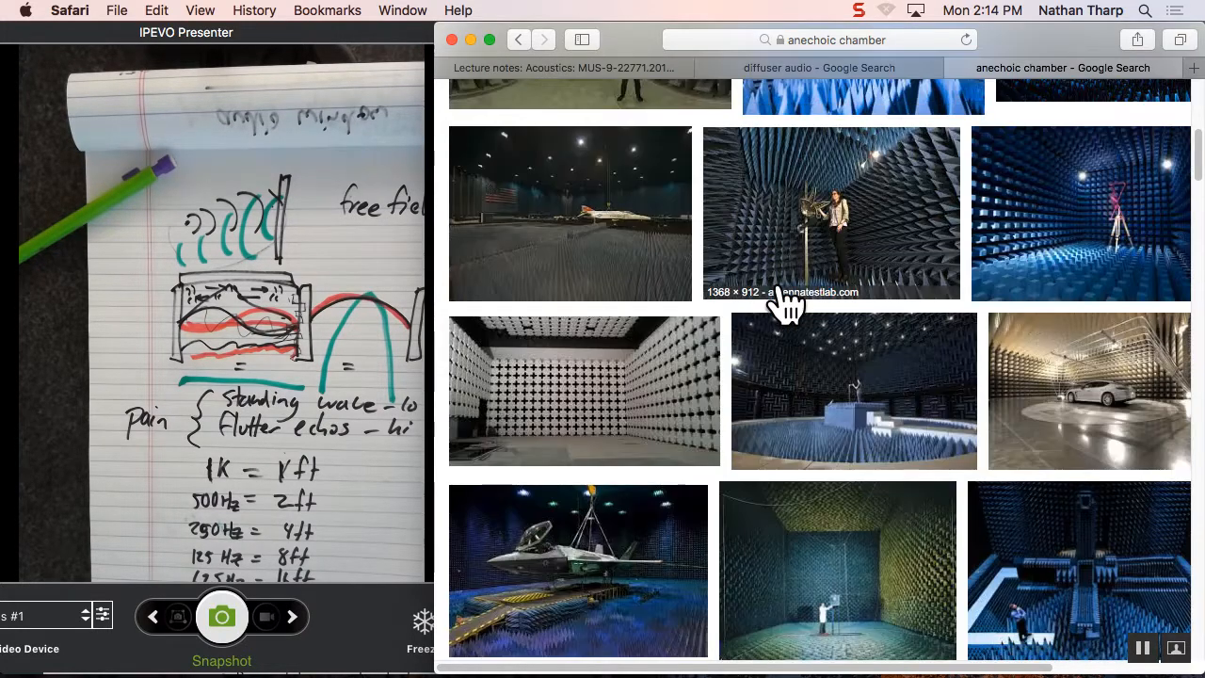
pyautogui.scroll(-3)
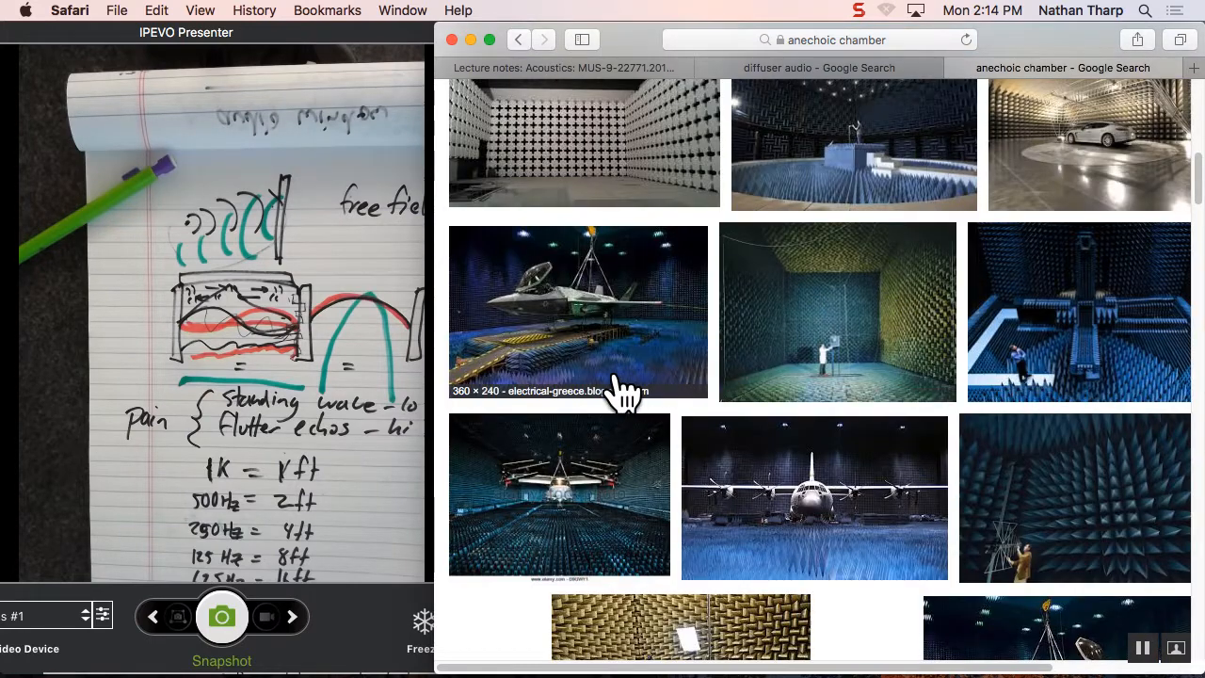
# Step: Compare the diffuser audio and anechoic chamber tabs, ending on the diffuser audio results
pyautogui.click(847, 68)
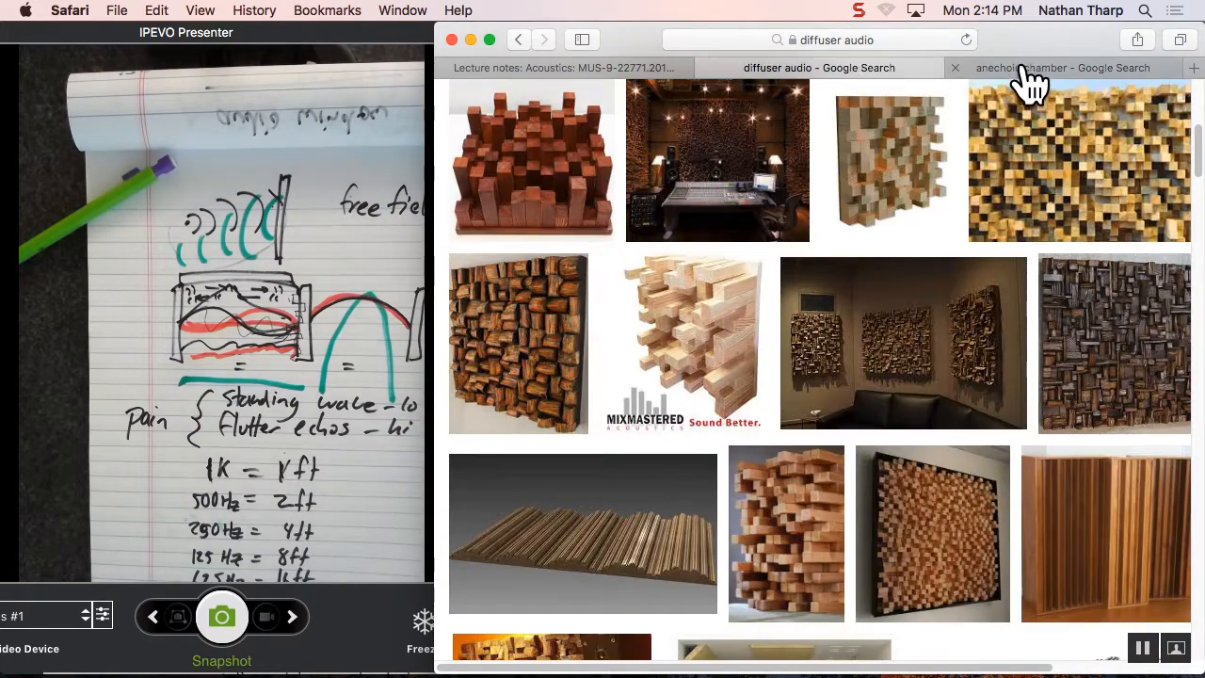
pyautogui.click(1080, 67)
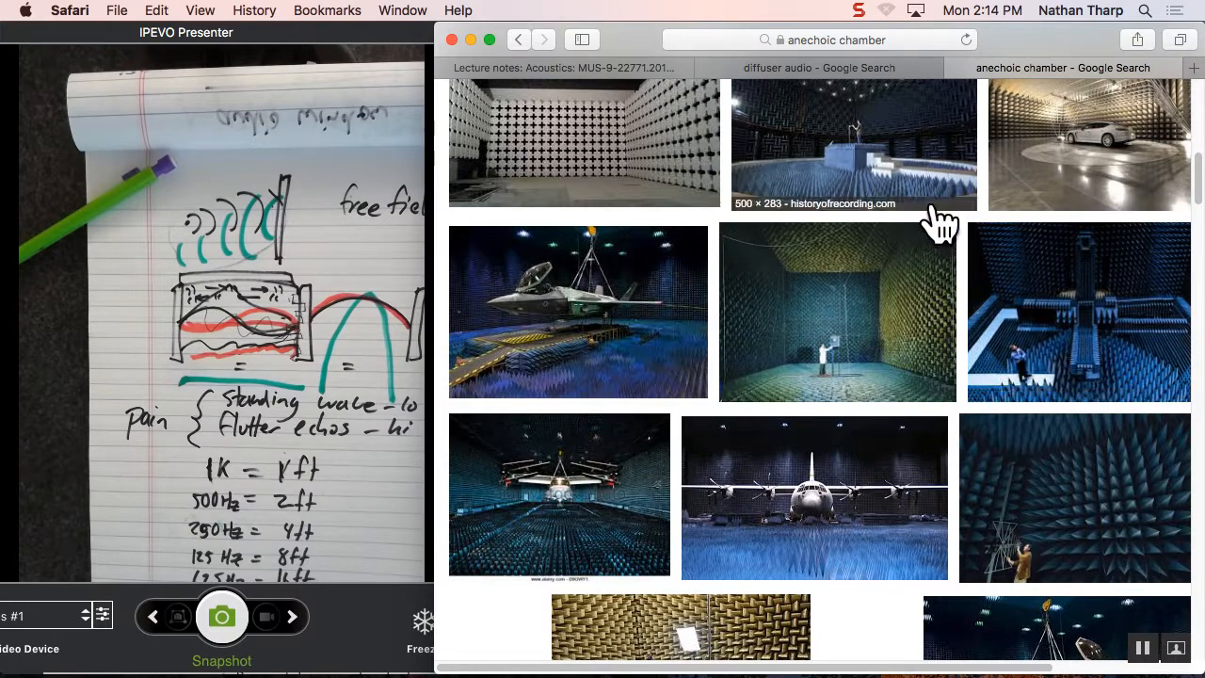
pyautogui.click(843, 68)
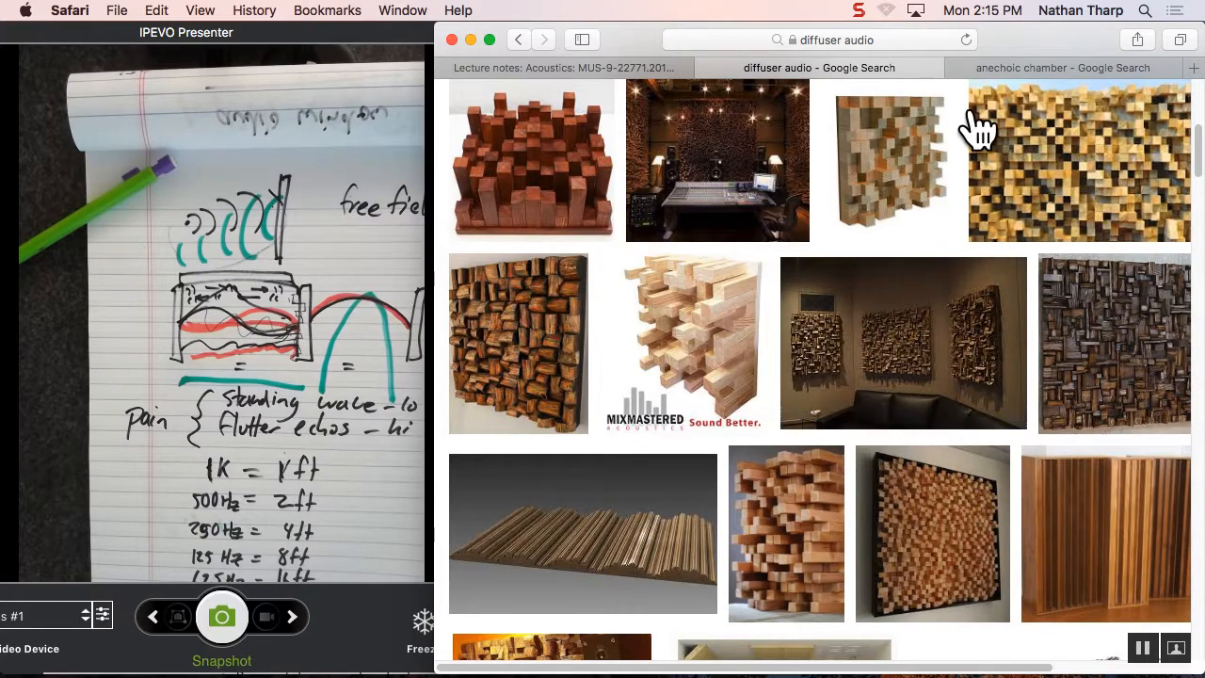
# Step: Return to the Canvas lecture notes and highlight the Diffusion definition
pyautogui.click(569, 68)
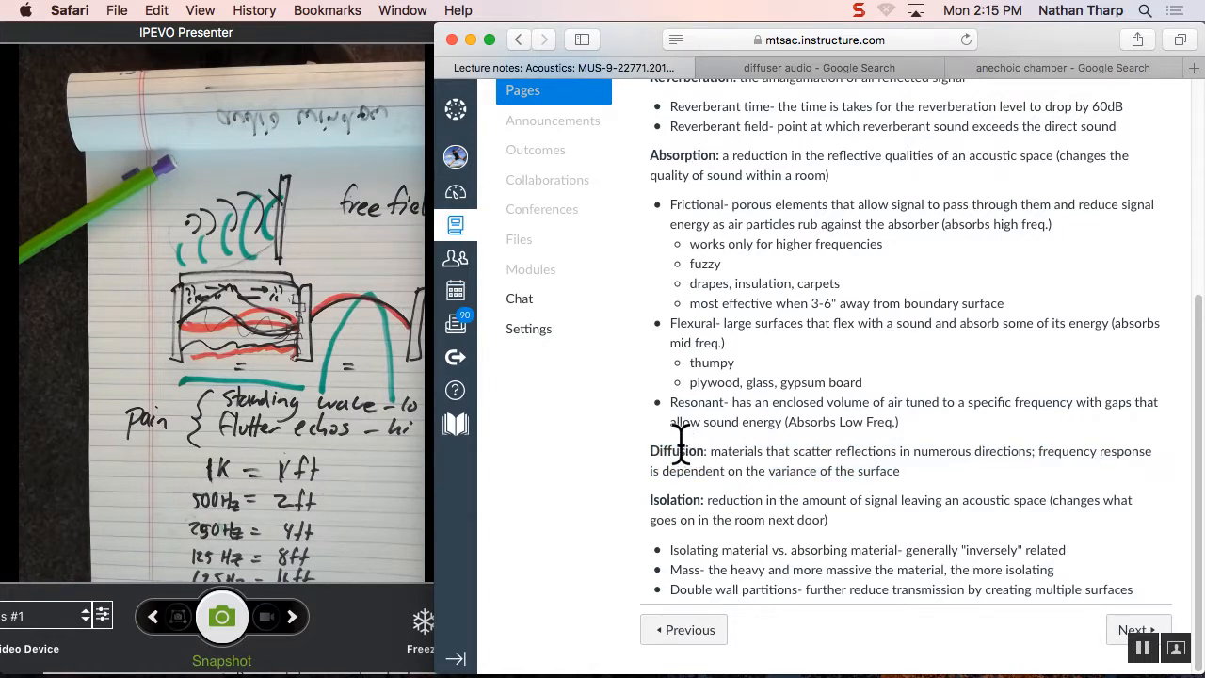
pyautogui.moveTo(666, 452); pyautogui.dragTo(900, 471)
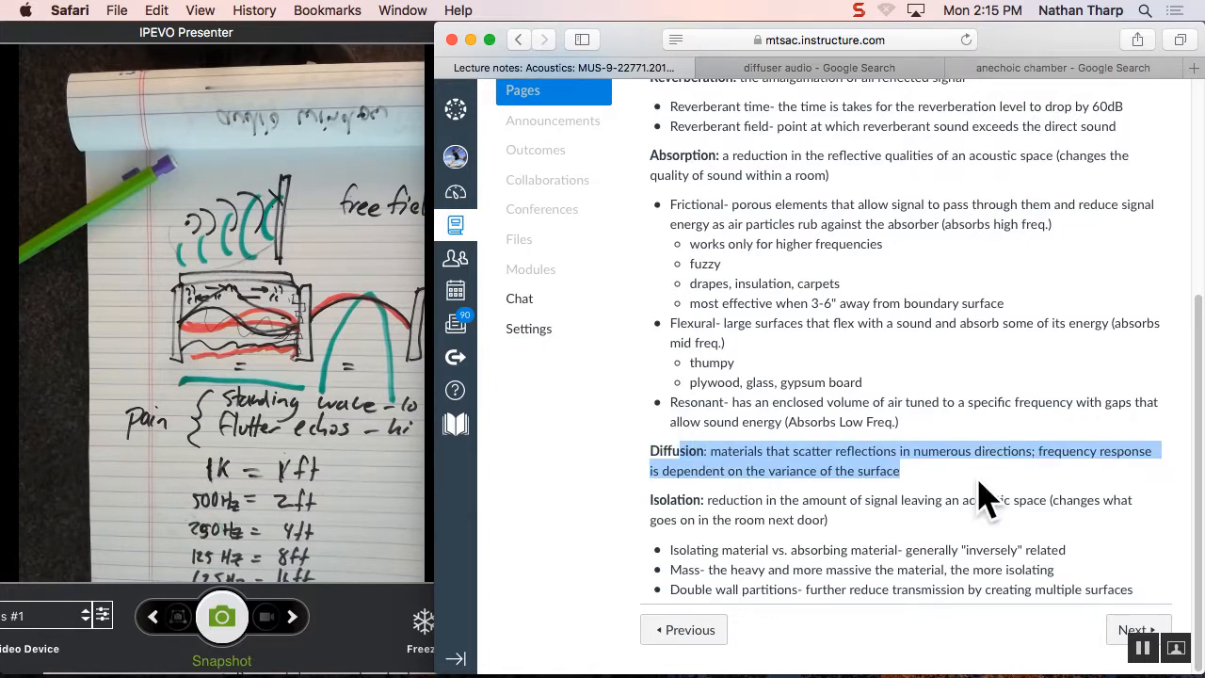
pyautogui.moveTo(956, 486)
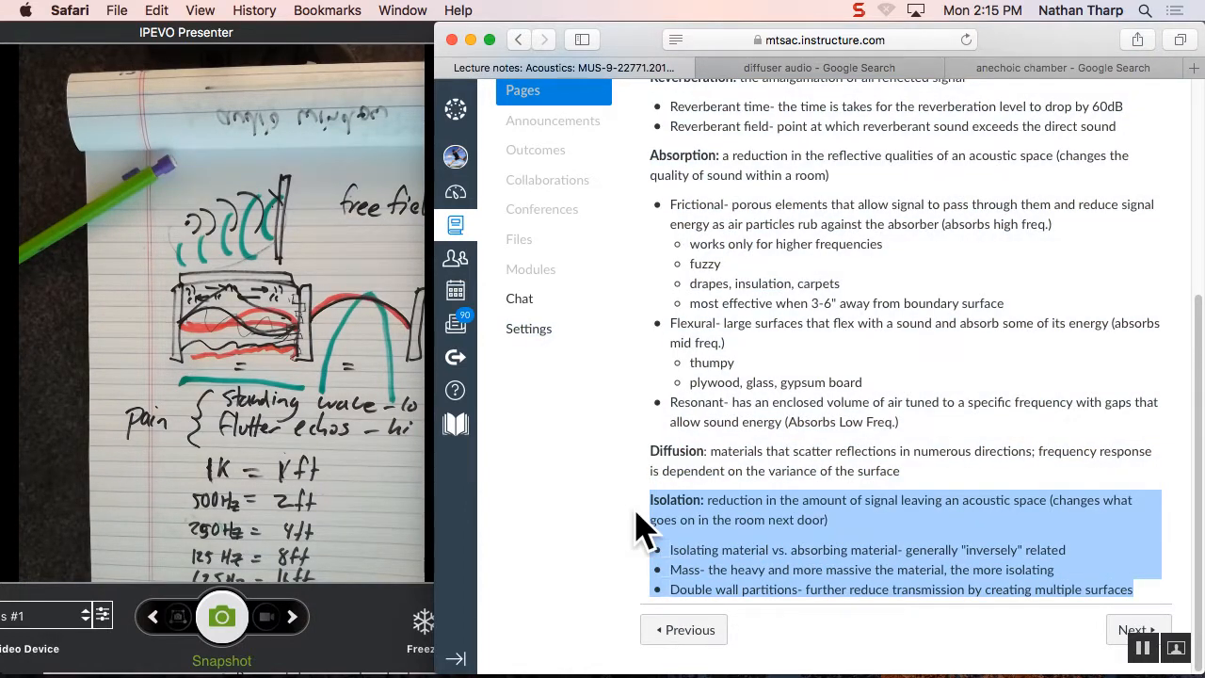
pyautogui.moveTo(689, 209)
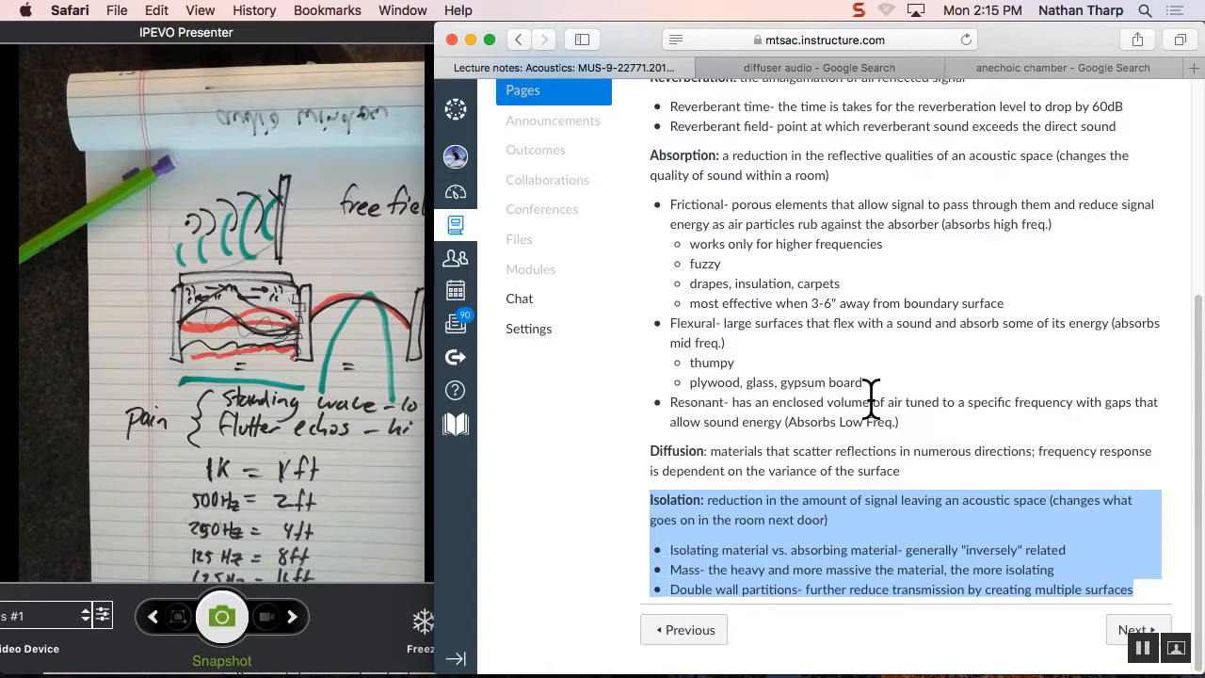
pyautogui.moveTo(747, 274)
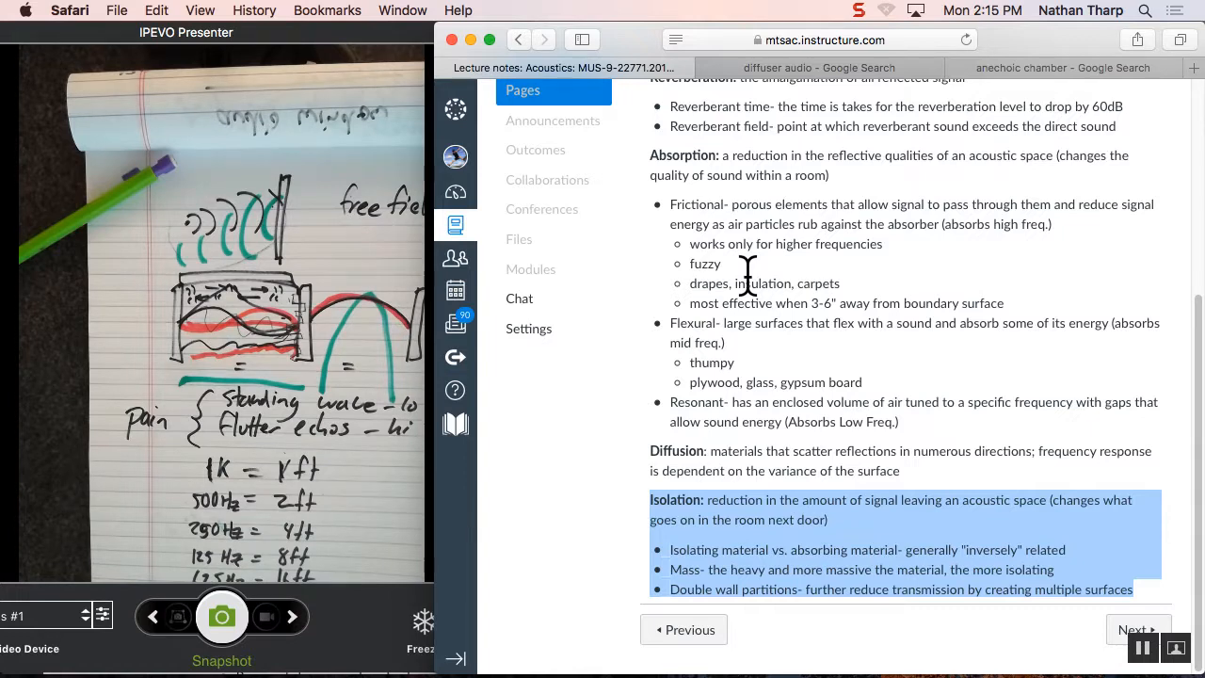
pyautogui.moveTo(699, 209)
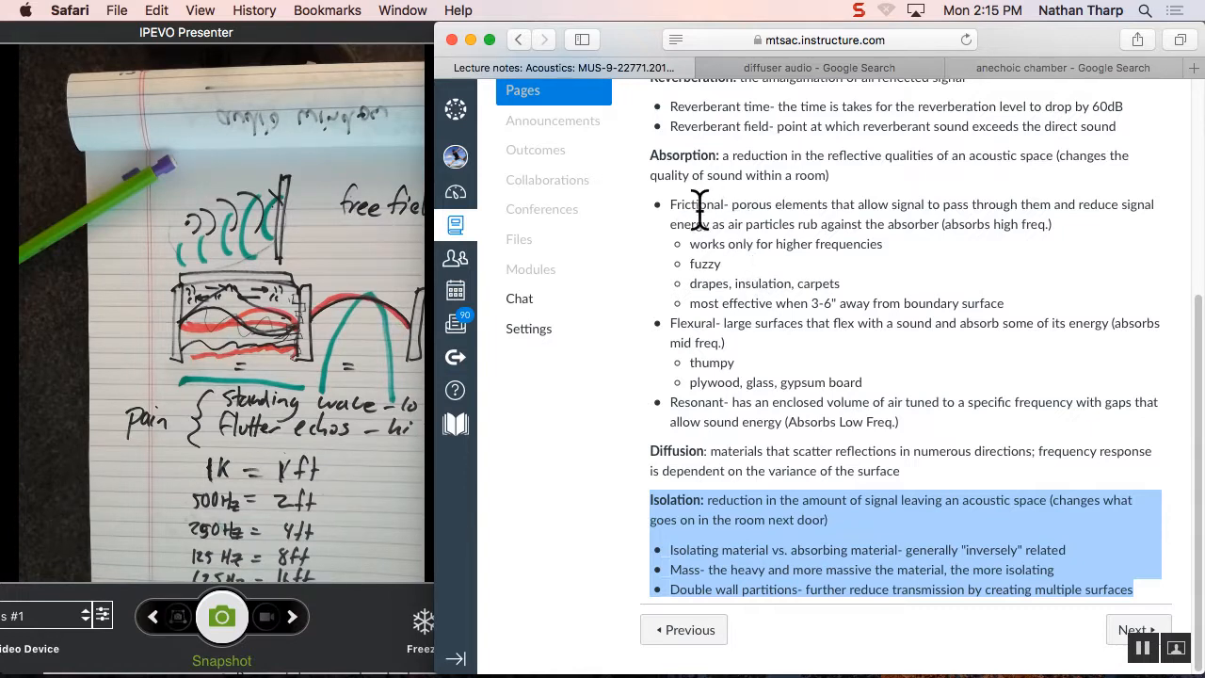
pyautogui.moveTo(718, 234)
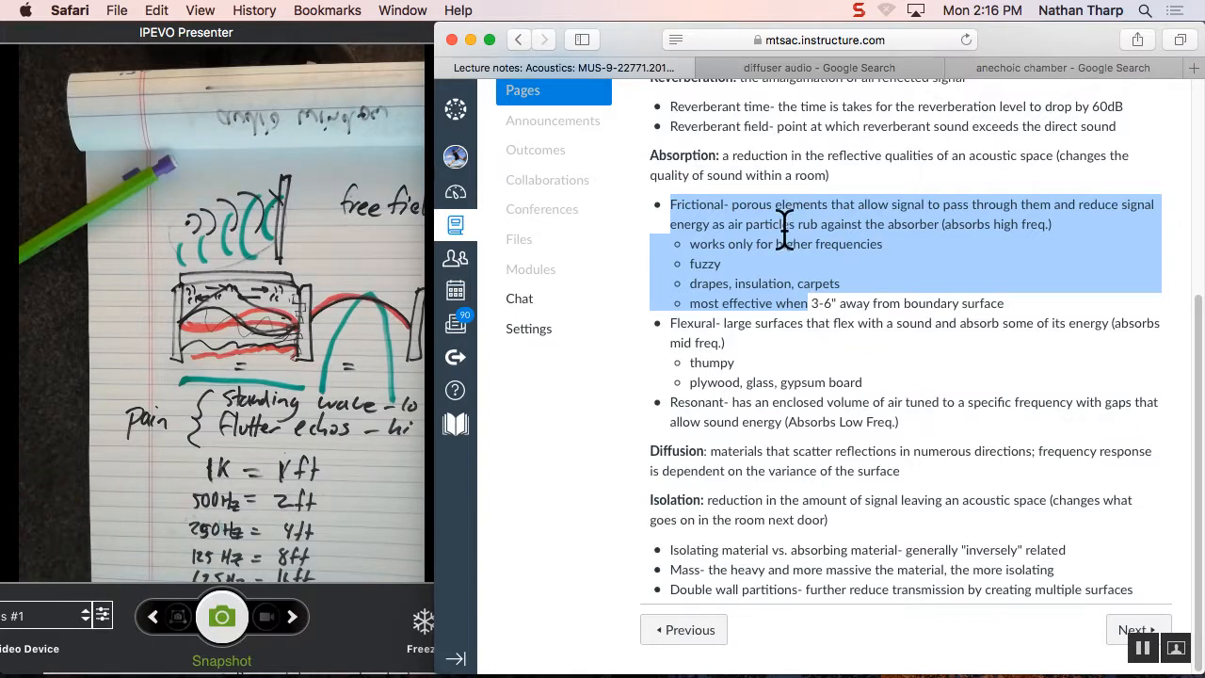
# Step: Bring the 'diffuser audio' Google Images tab back up to show the wooden diffuser panels
pyautogui.click(826, 67)
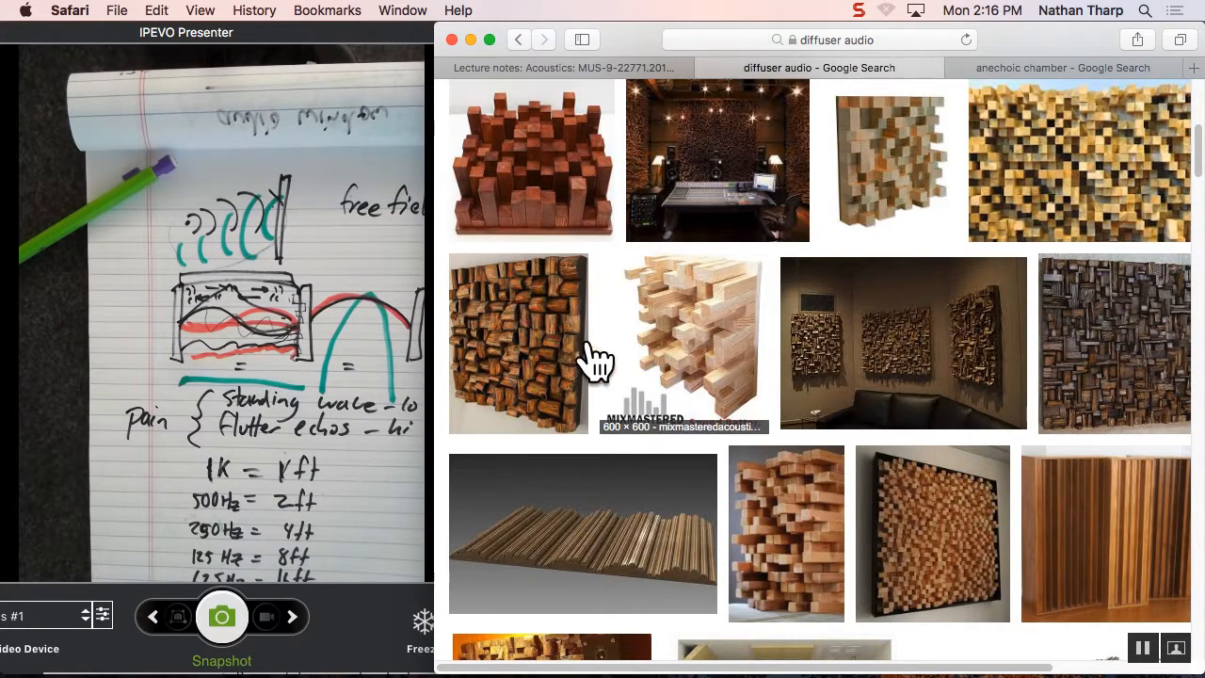
pyautogui.moveTo(380, 298)
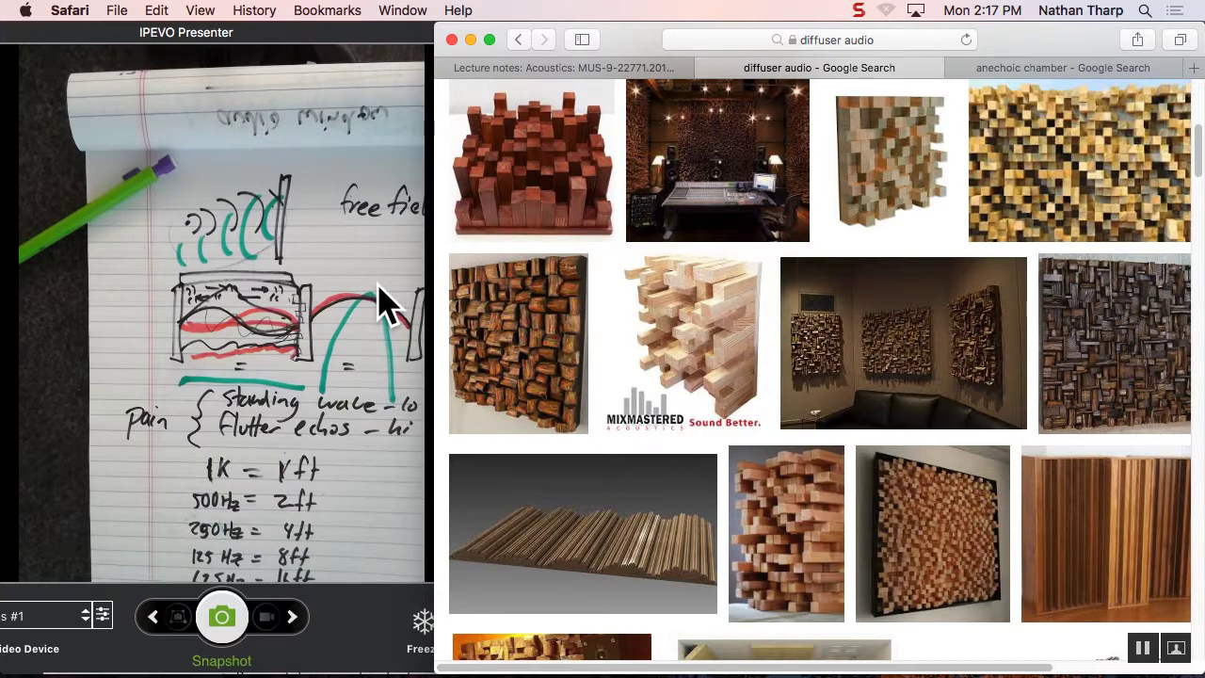
pyautogui.moveTo(576, 216)
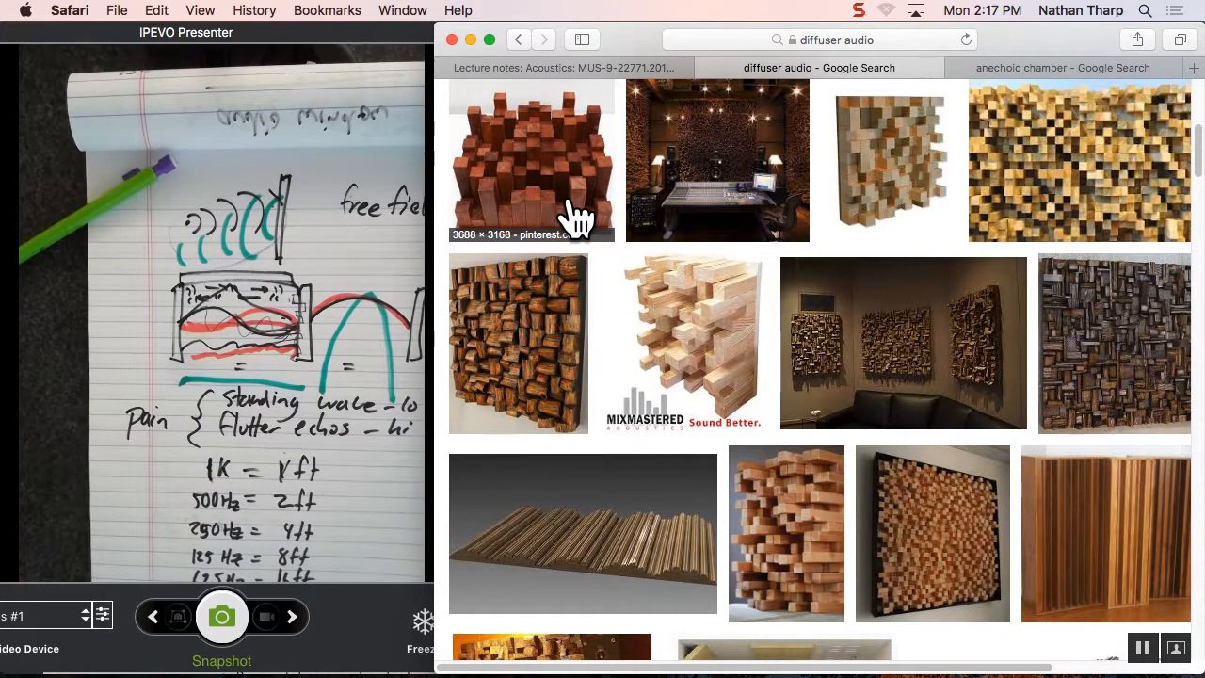
pyautogui.moveTo(772, 94)
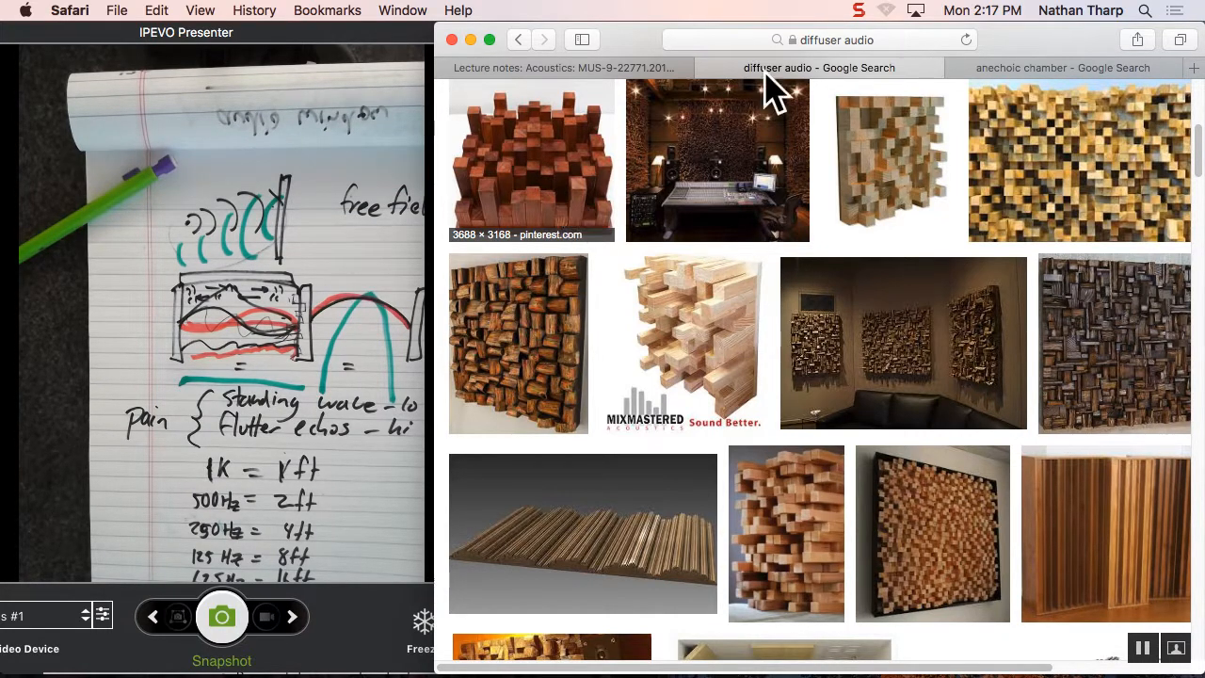
pyautogui.moveTo(584, 79)
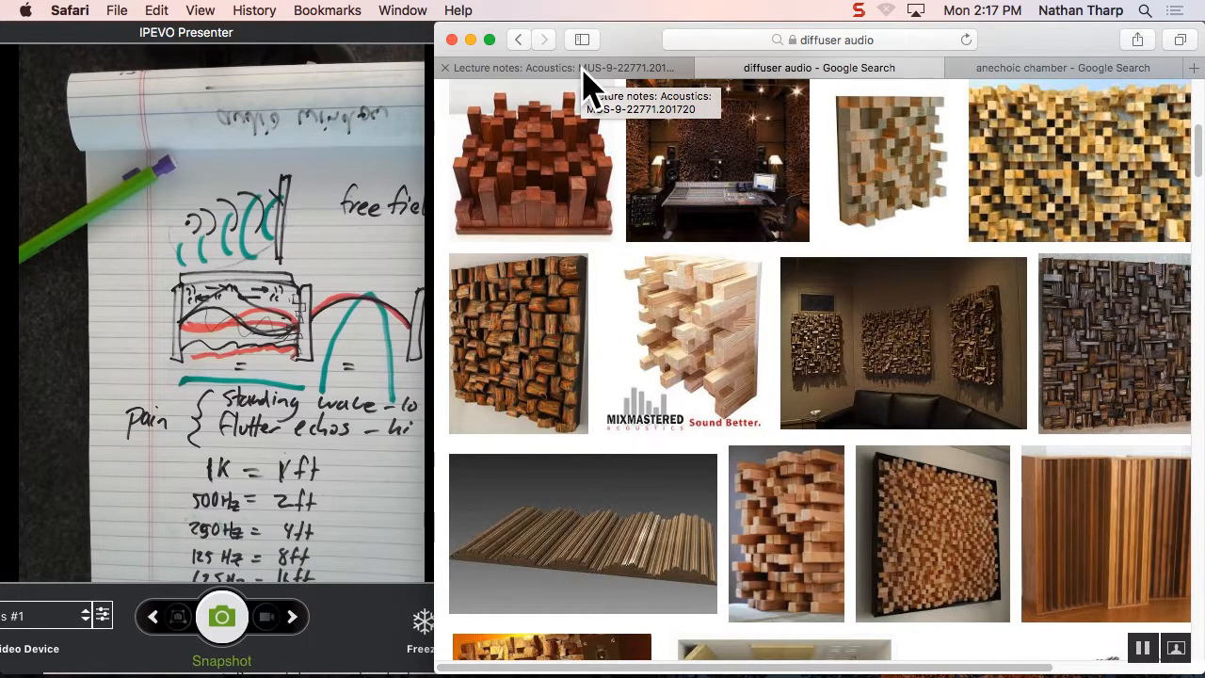
# Step: Return to the acoustics lecture notes tab and highlight the Isolation mass bullet
pyautogui.click(584, 67)
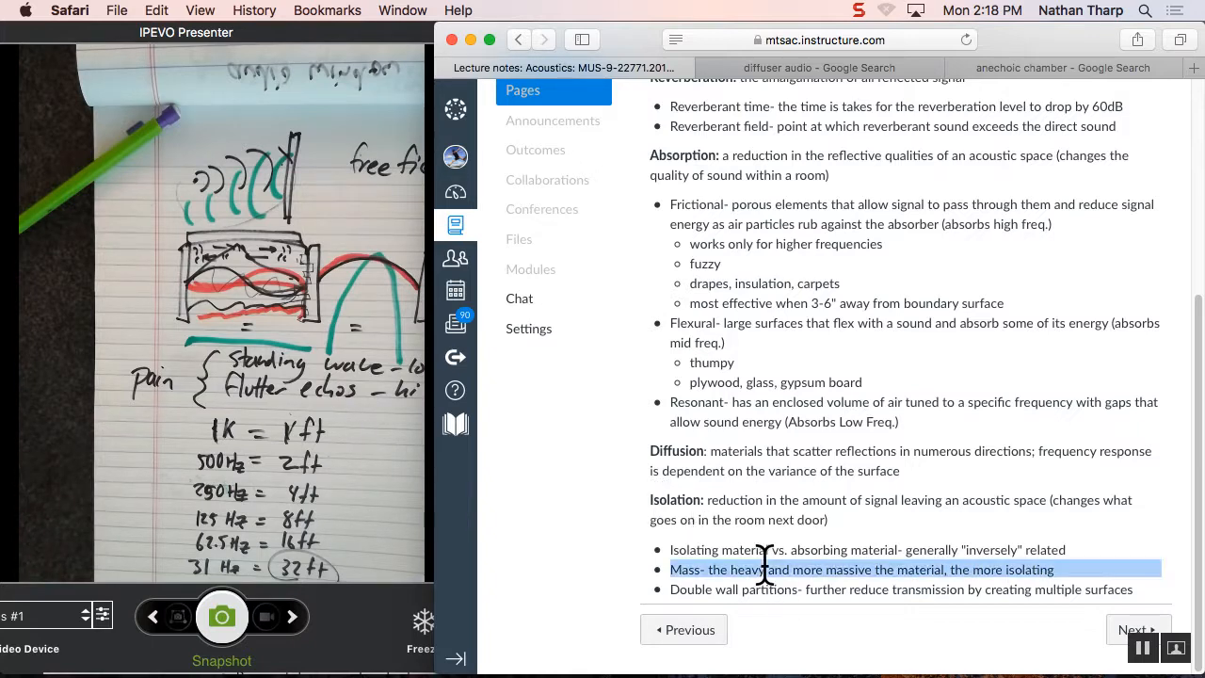
pyautogui.moveTo(753, 584)
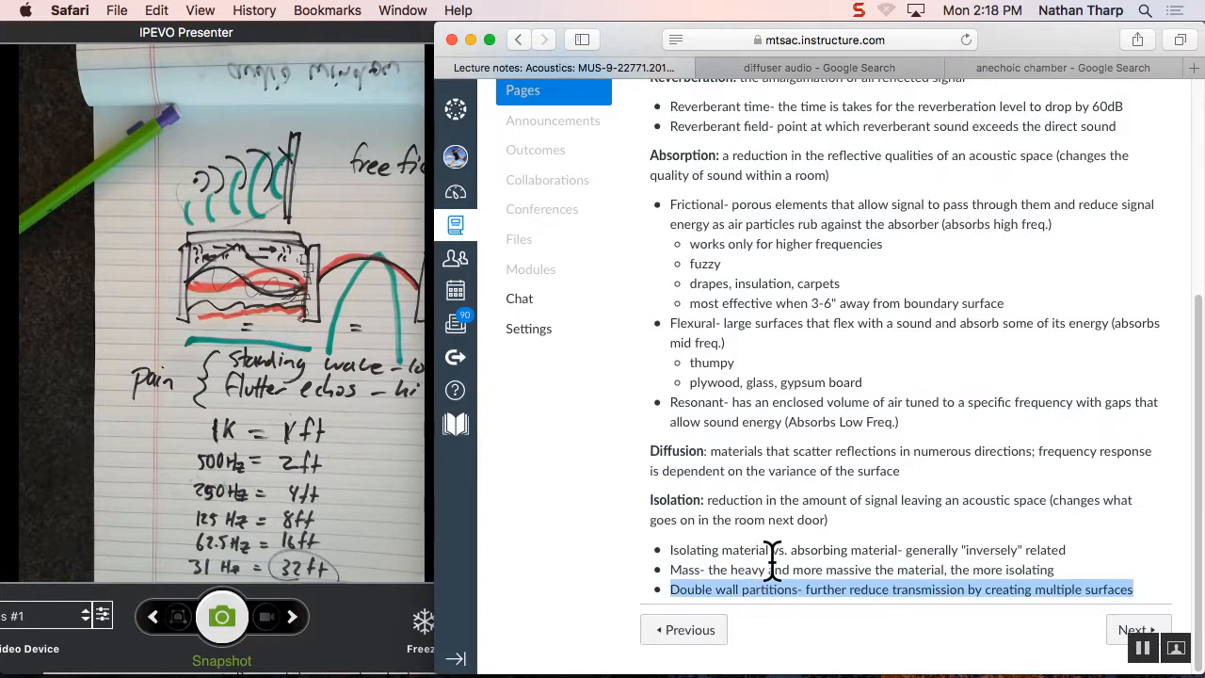
pyautogui.moveTo(708, 384)
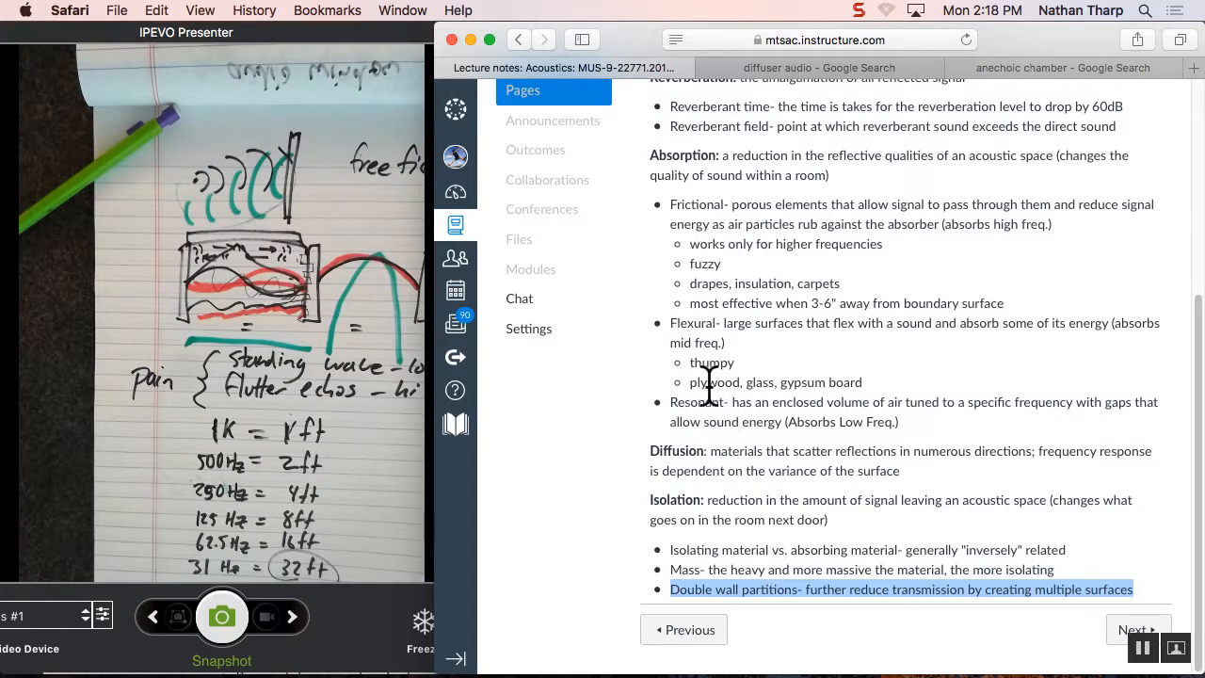
pyautogui.moveTo(713, 401)
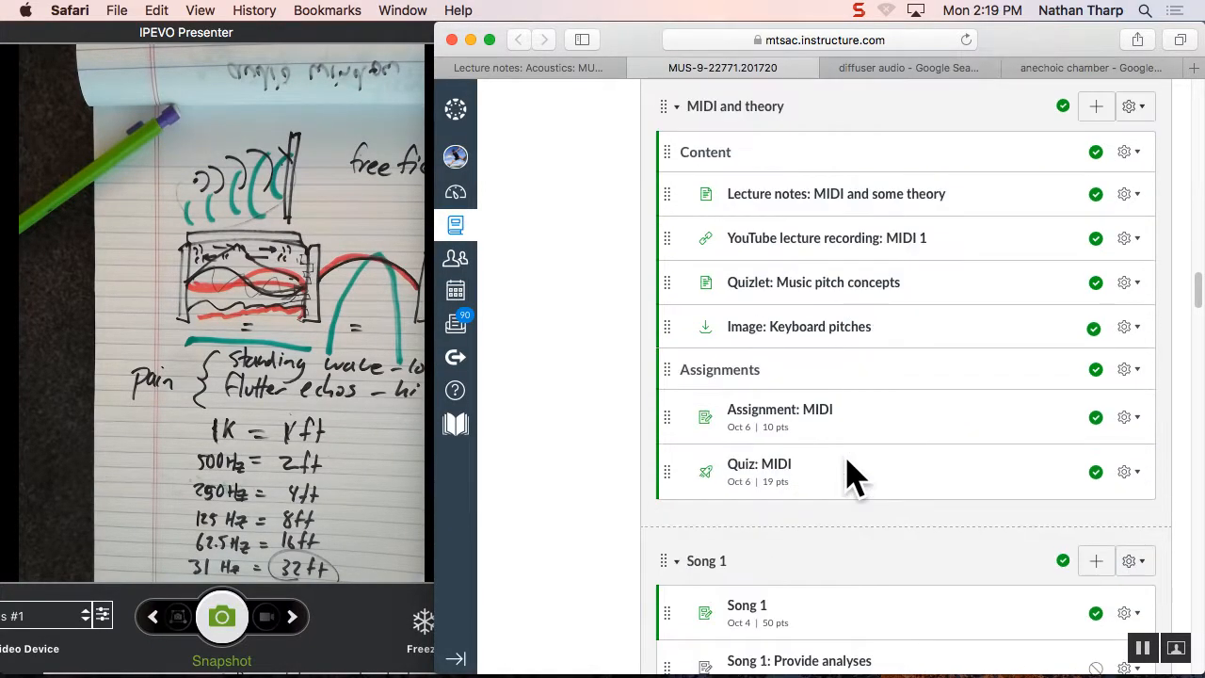
# Step: Scroll the Modules page to Acoustics and open the Acoustic Fields Guide file
pyautogui.scroll(-3)
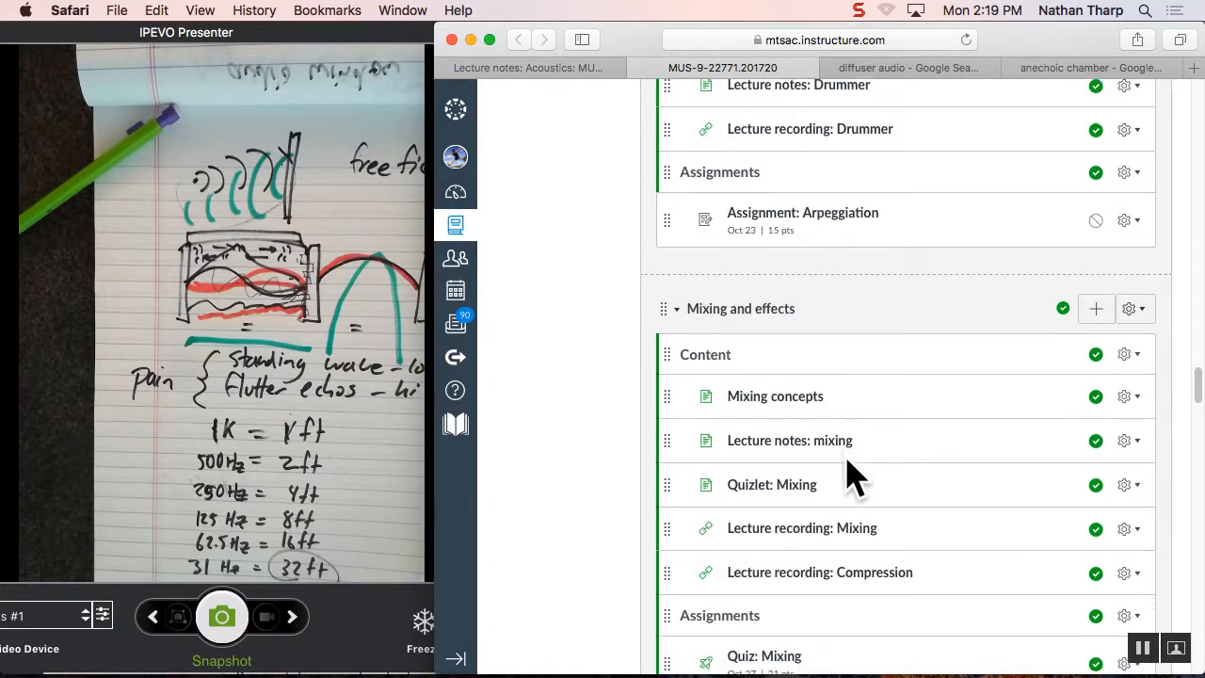
pyautogui.scroll(-3)
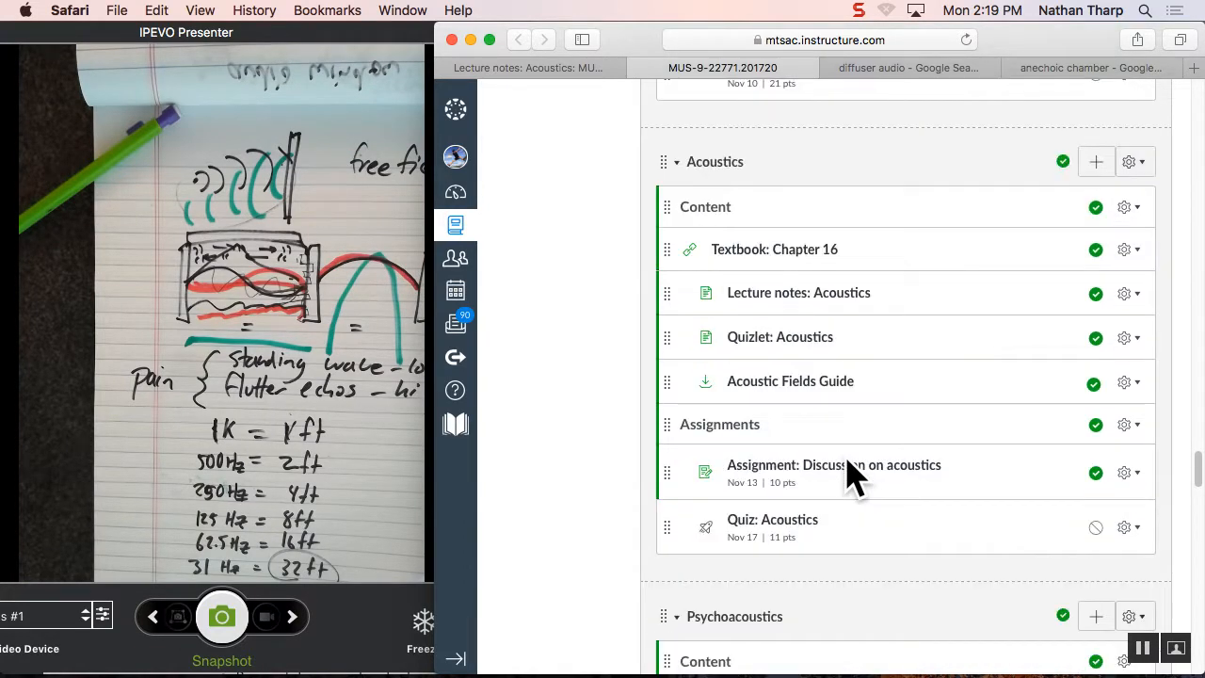
pyautogui.click(791, 380)
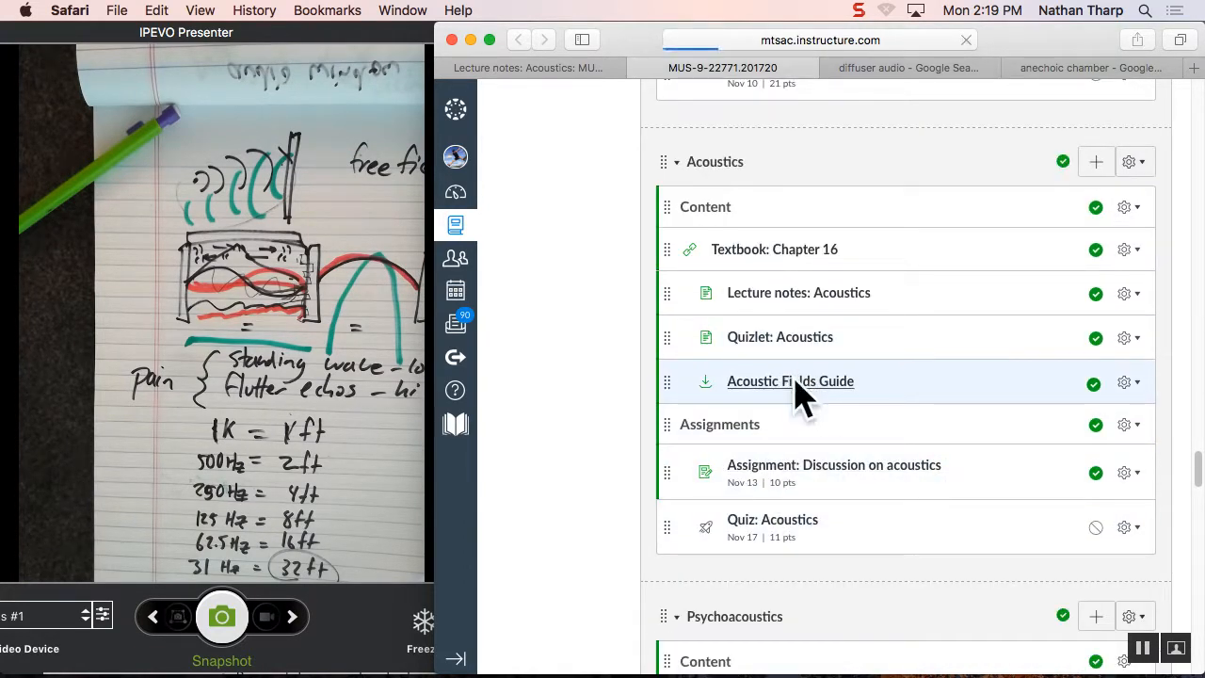
pyautogui.click(790, 380)
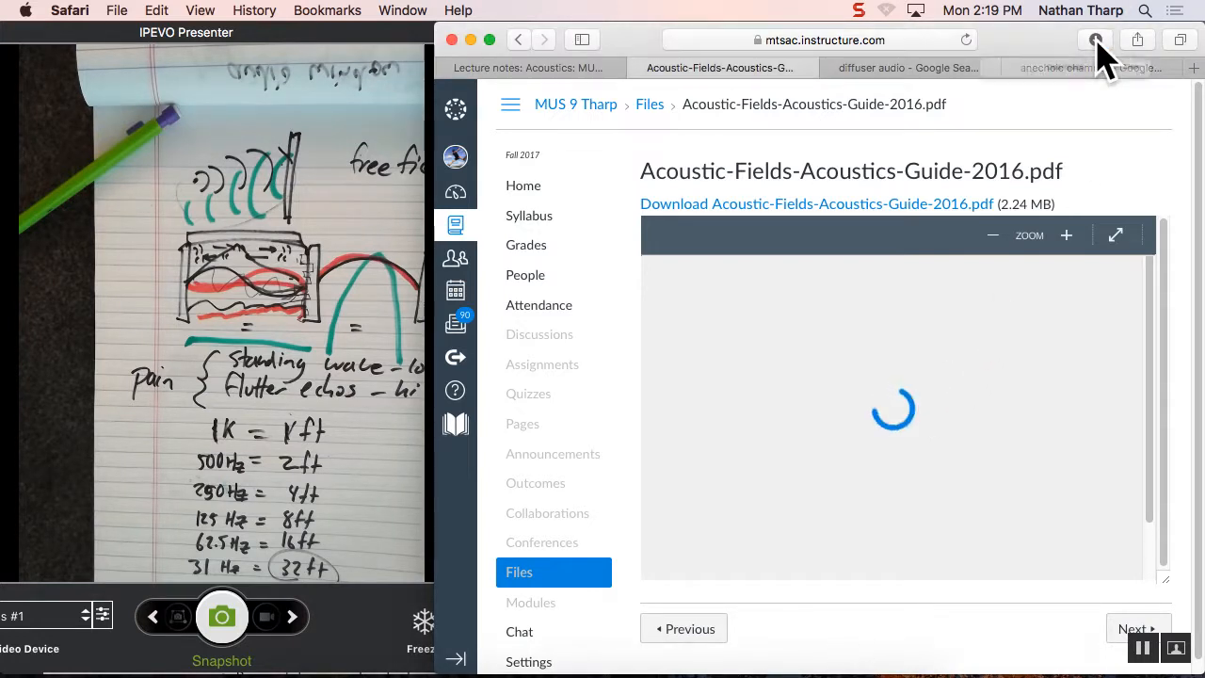
# Step: View the downloaded guide PDF in Preview, scrolled to the Air Borne Sound barrier diagram
pyautogui.click(1096, 40)
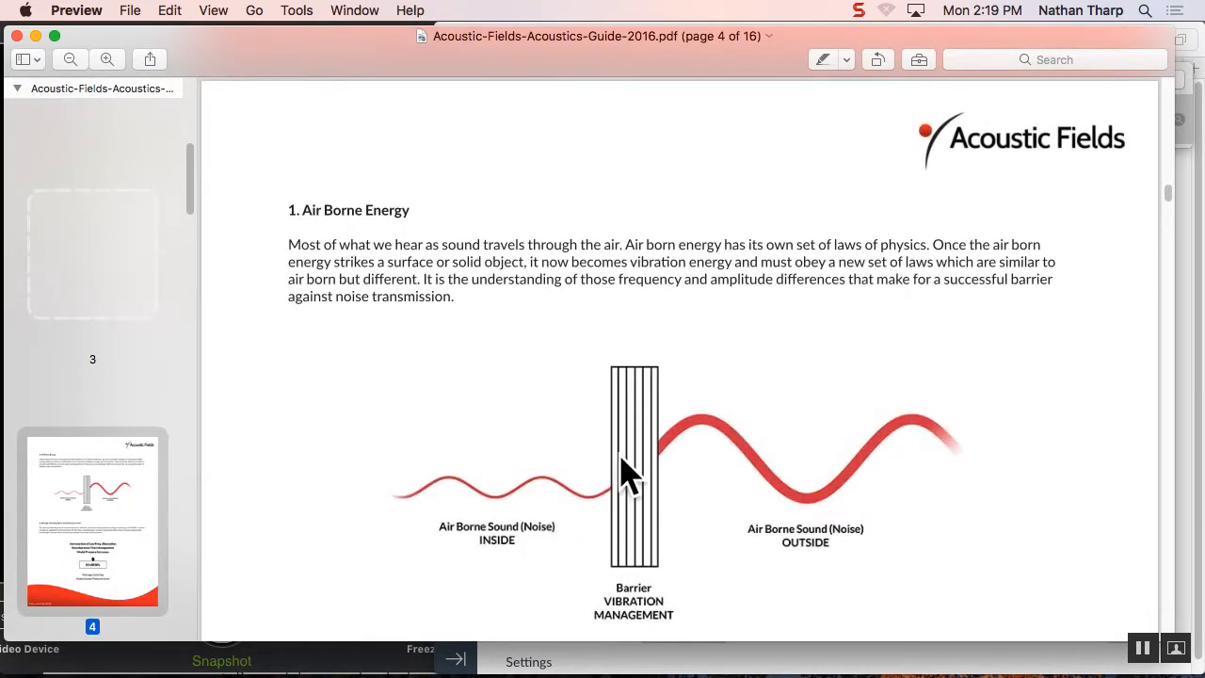
pyautogui.scroll(-3)
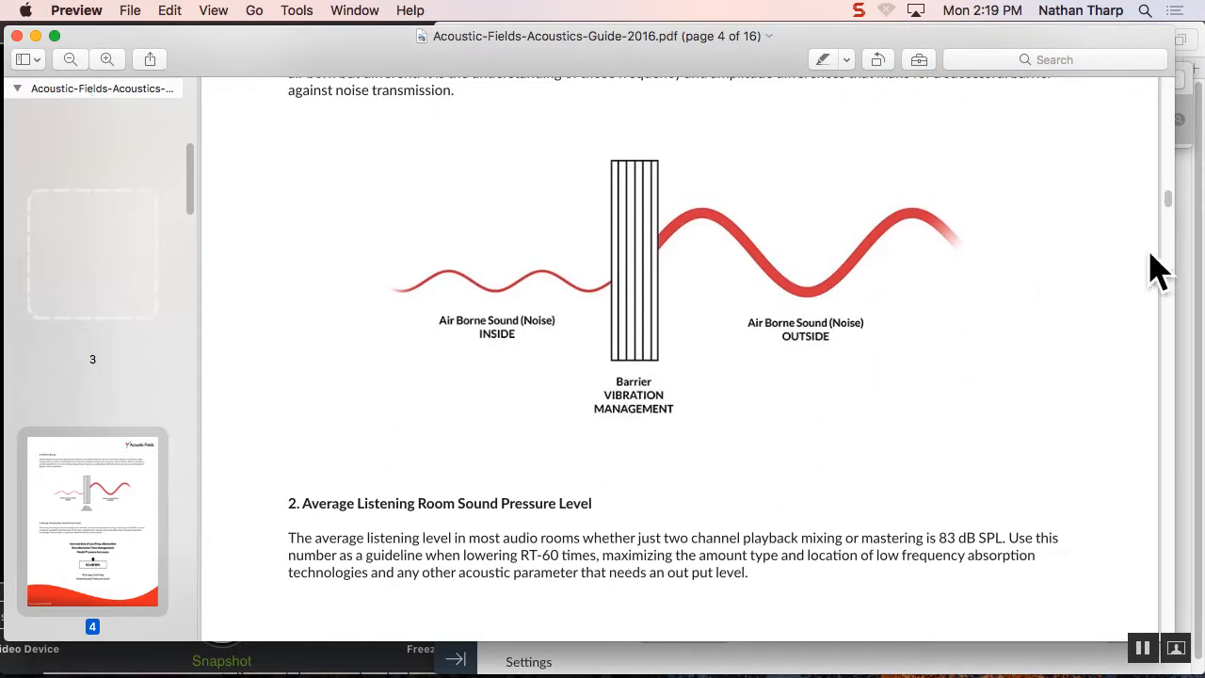
pyautogui.scroll(-3)
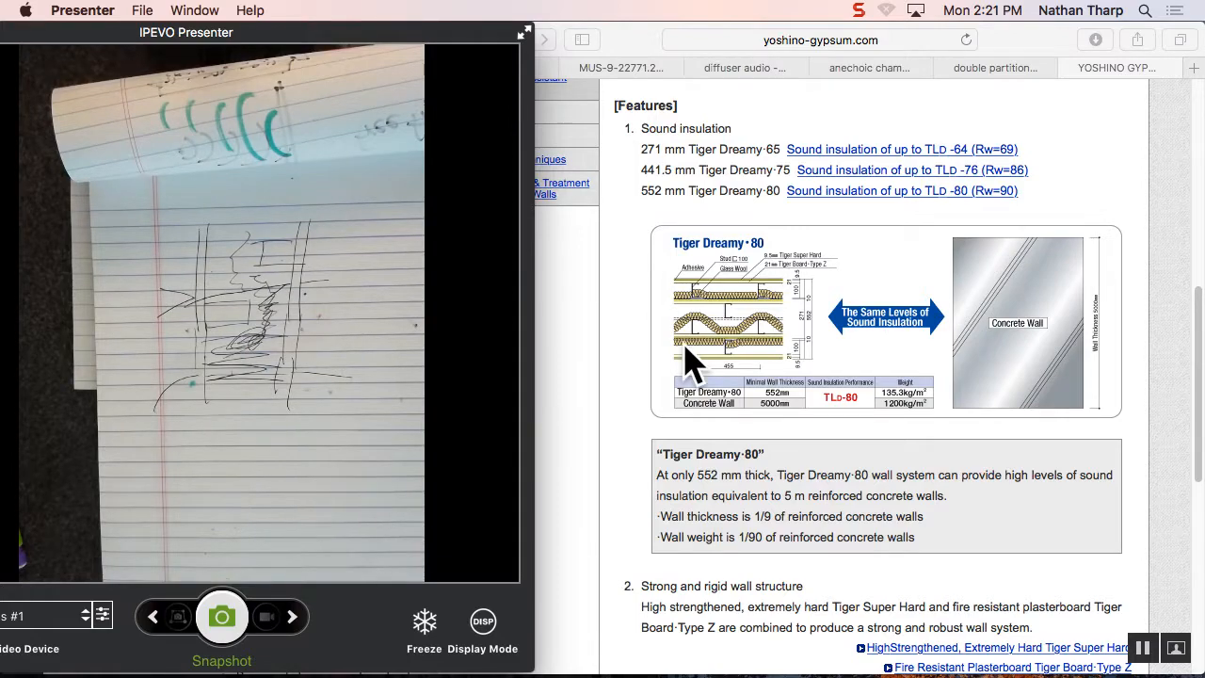
pyautogui.click(994, 68)
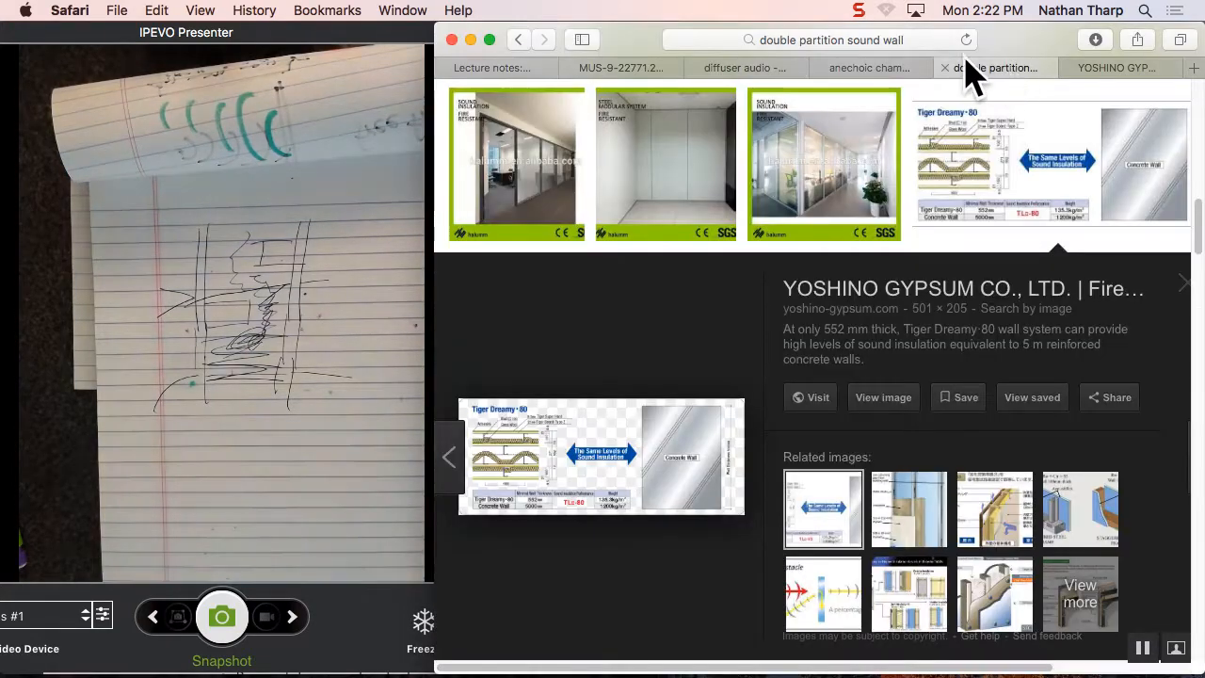
pyautogui.click(870, 68)
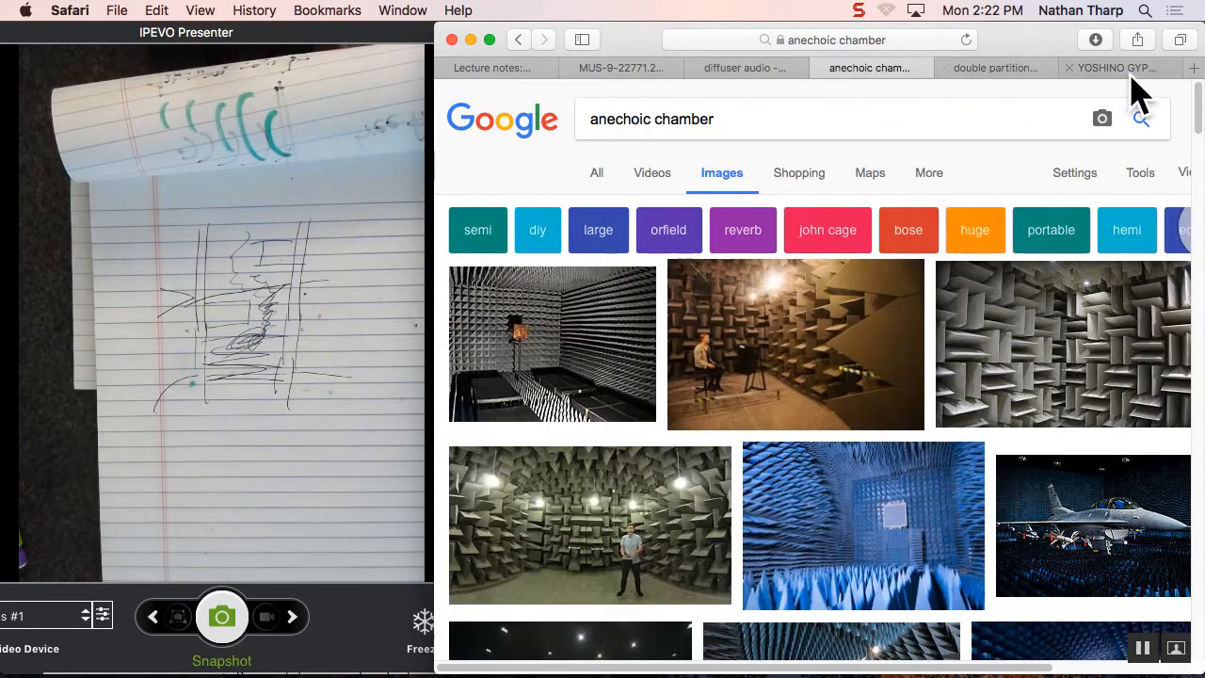
pyautogui.click(1129, 68)
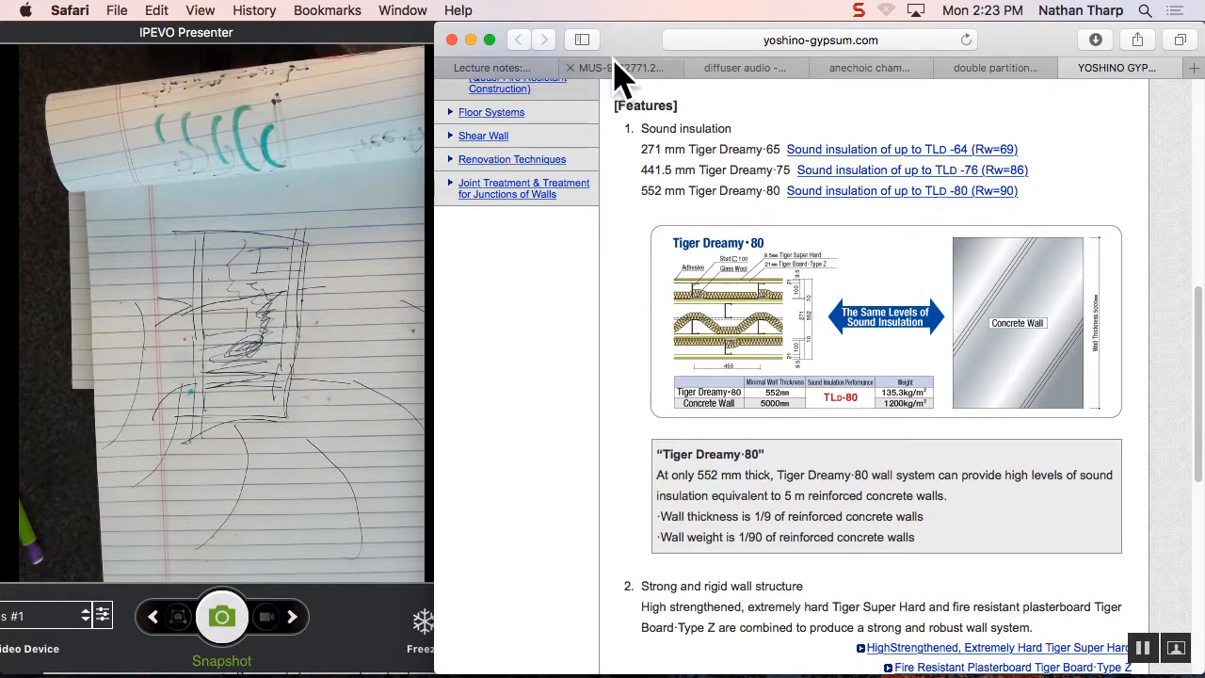
# Step: Switch back to the Canvas acoustics lecture notes showing the highlighted Double wall partitions point
pyautogui.click(489, 67)
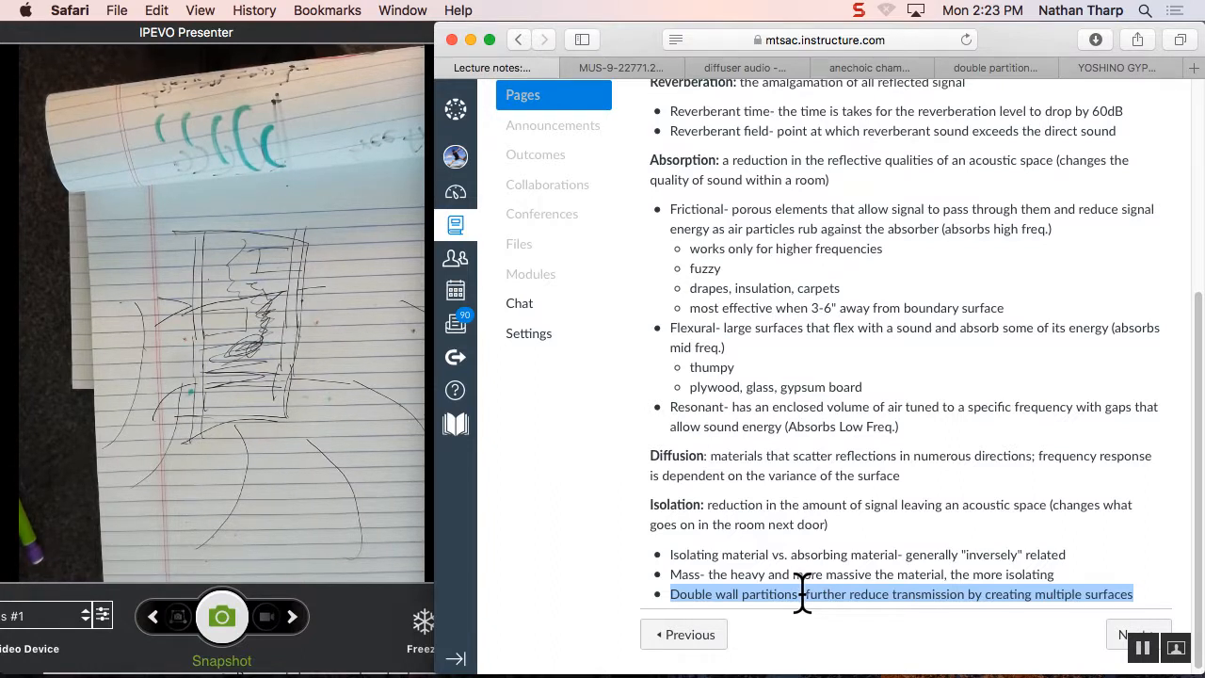
pyautogui.moveTo(675, 202)
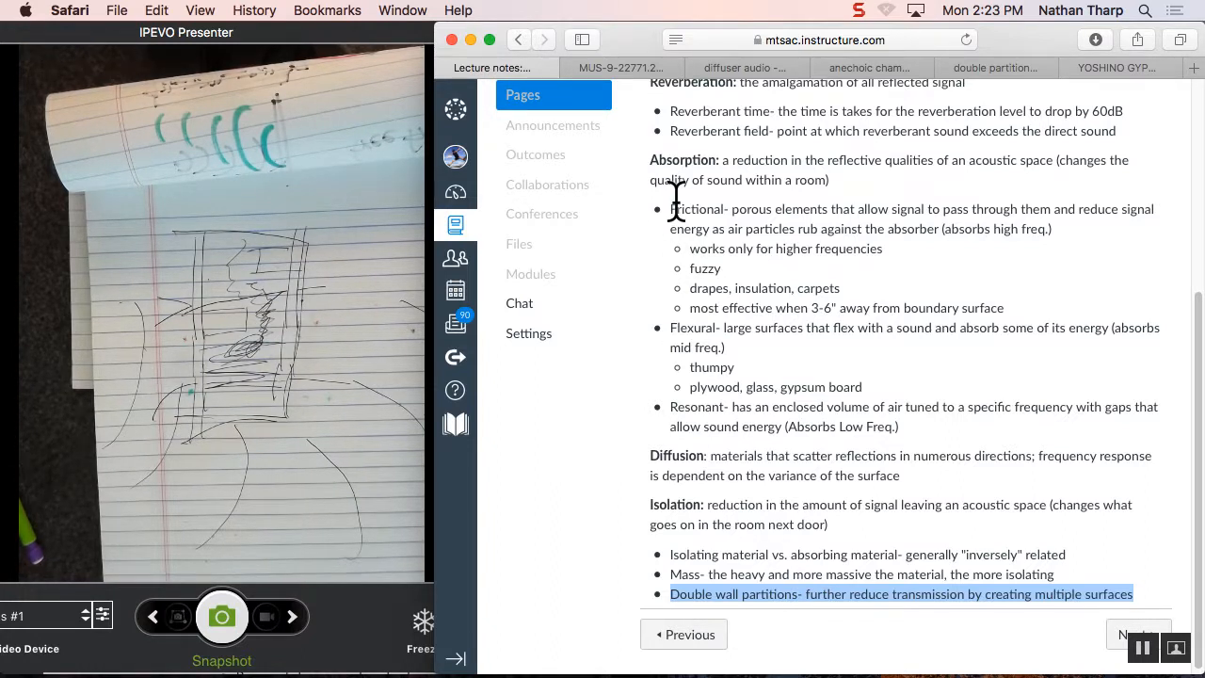